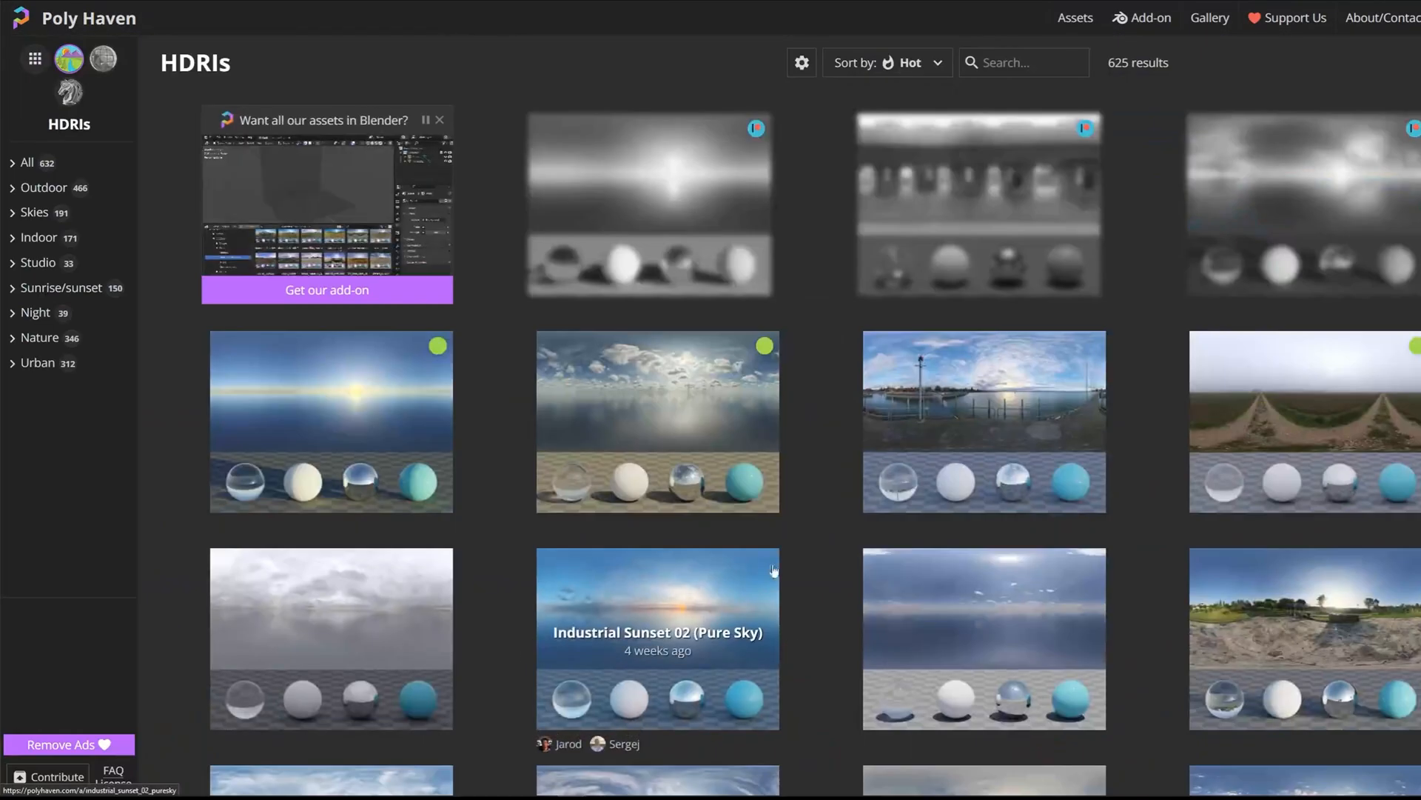
Search the Poly Haven HDRI library for 'trees'.
{"action": "type", "text": "trees"}
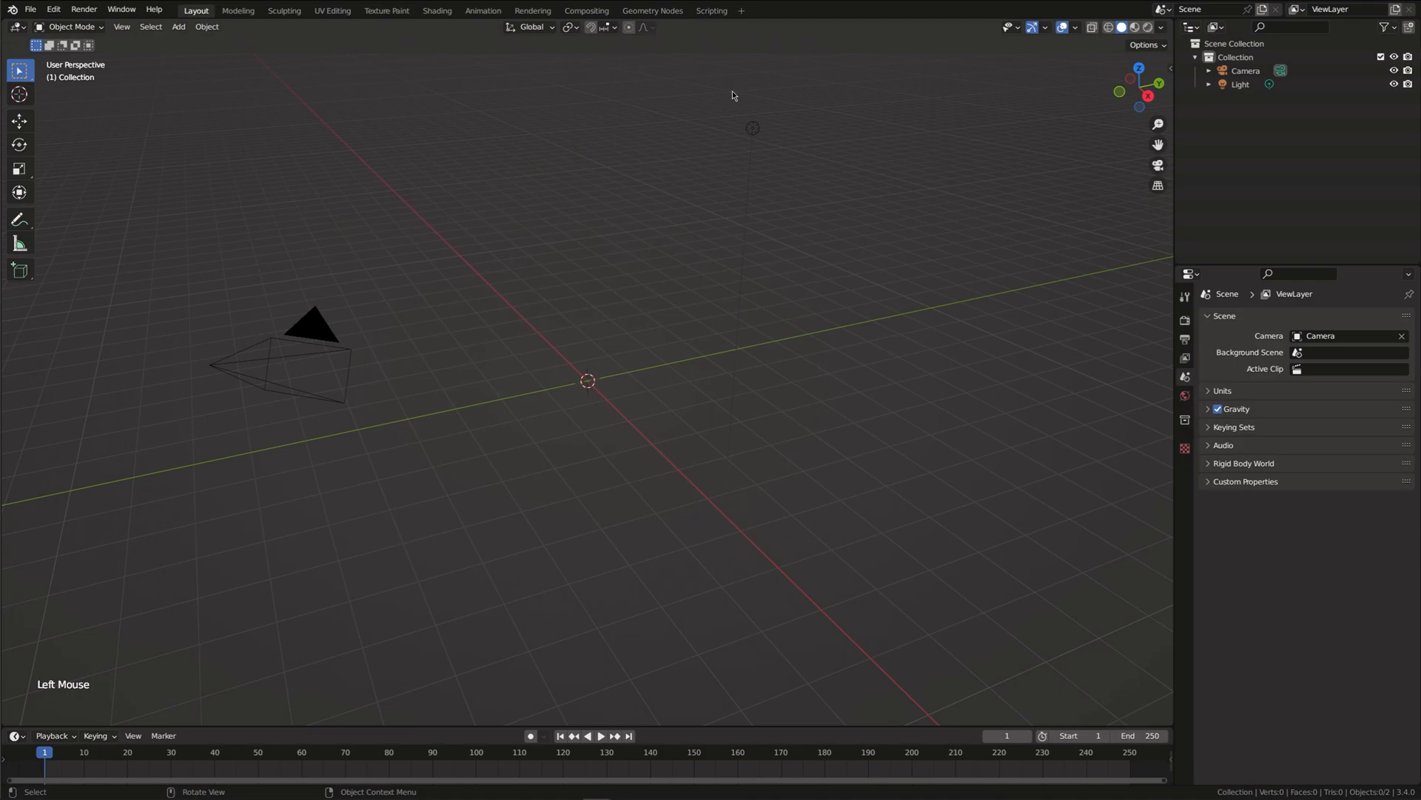
Add a VFX Motion Tracking workspace and load the DF_footg PNG frames as a clip.
{"action": "left_click", "coordinate": [747, 10]}
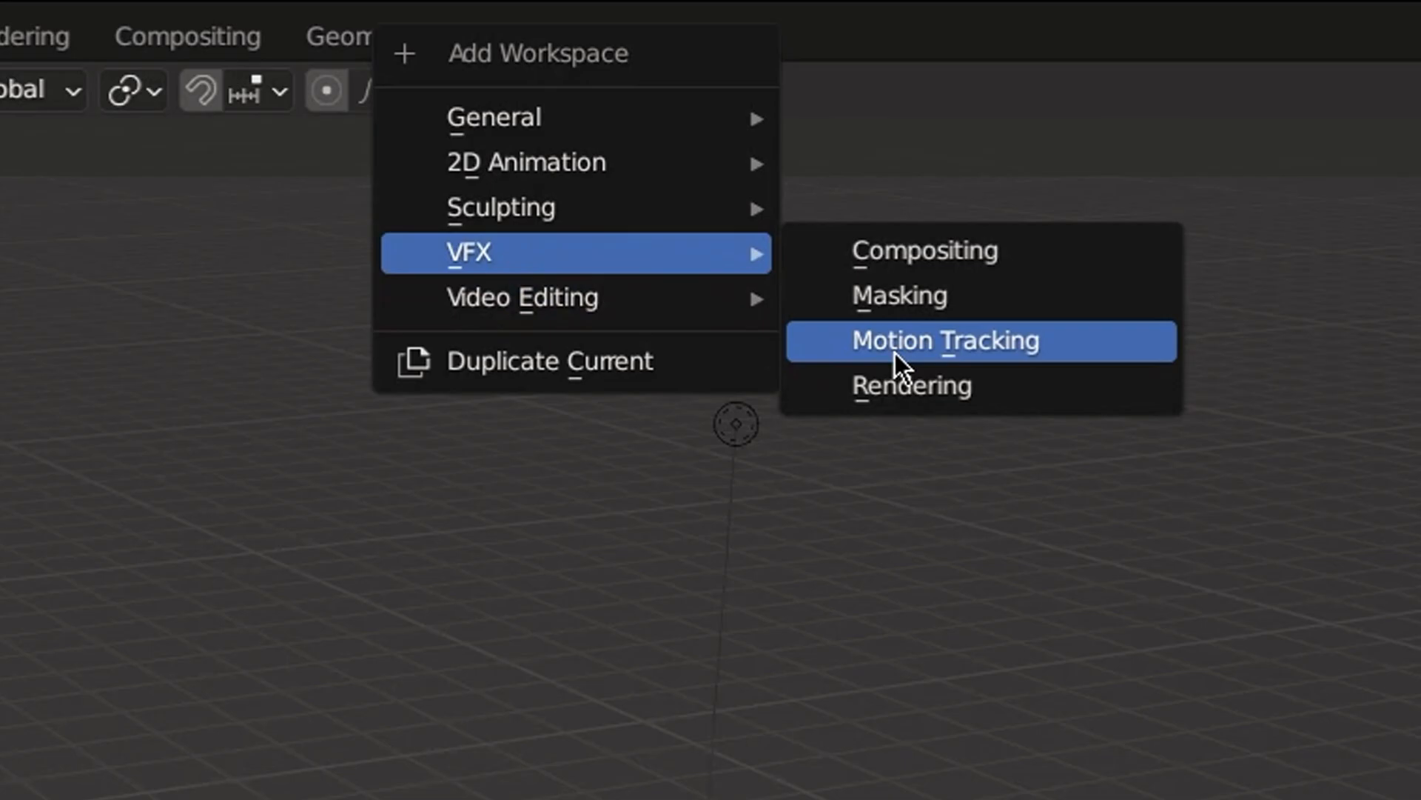
{"action": "left_click", "coordinate": [944, 340]}
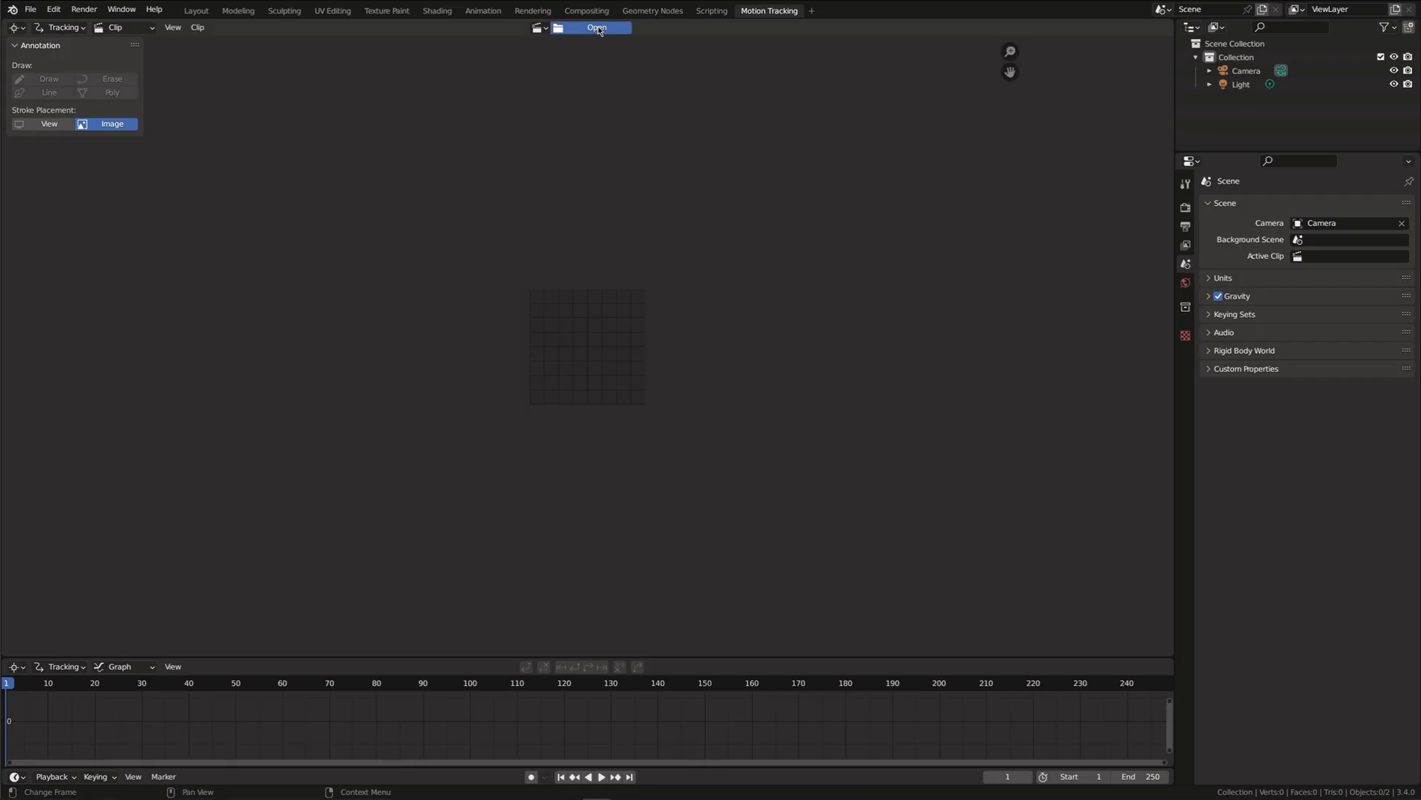
{"action": "left_click", "coordinate": [595, 28]}
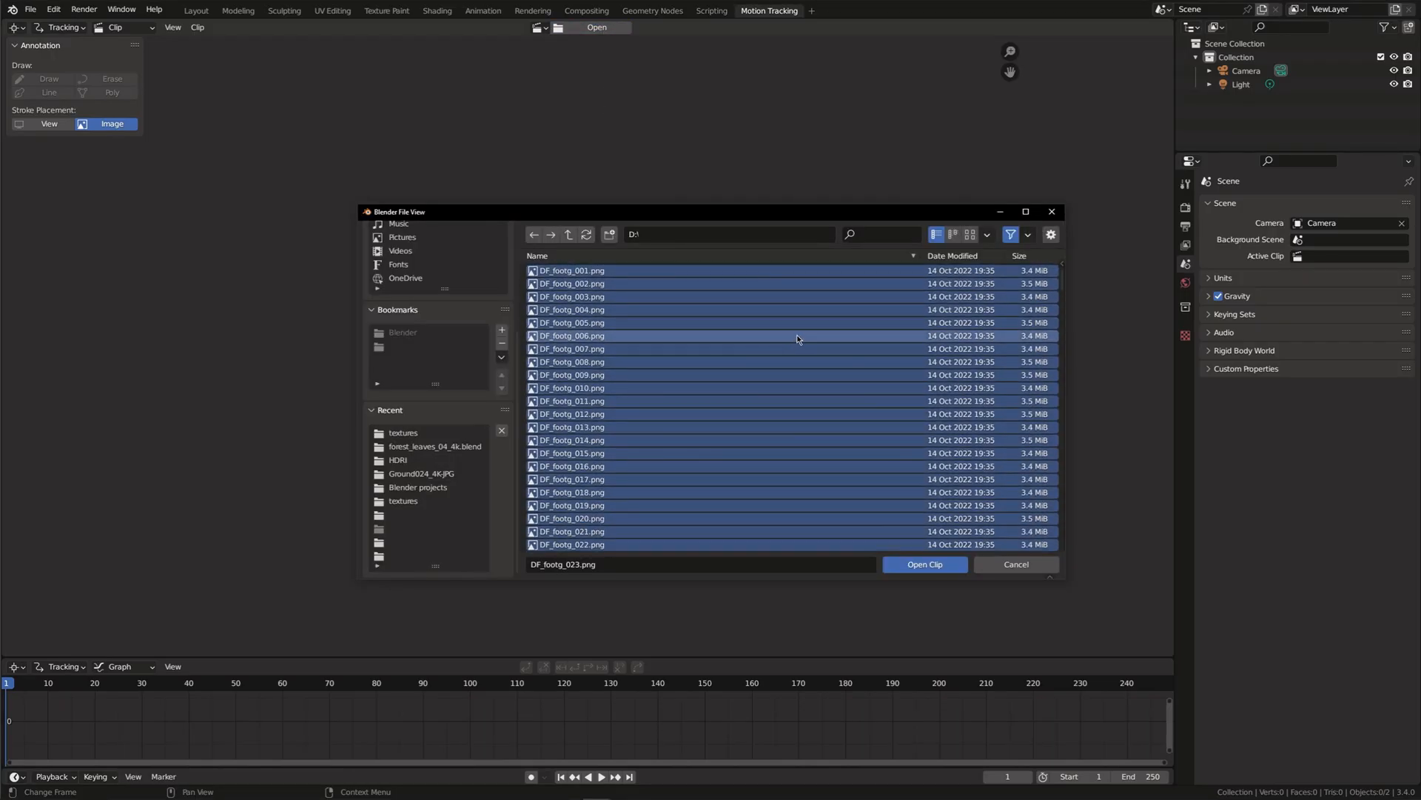
{"action": "left_click", "coordinate": [924, 564]}
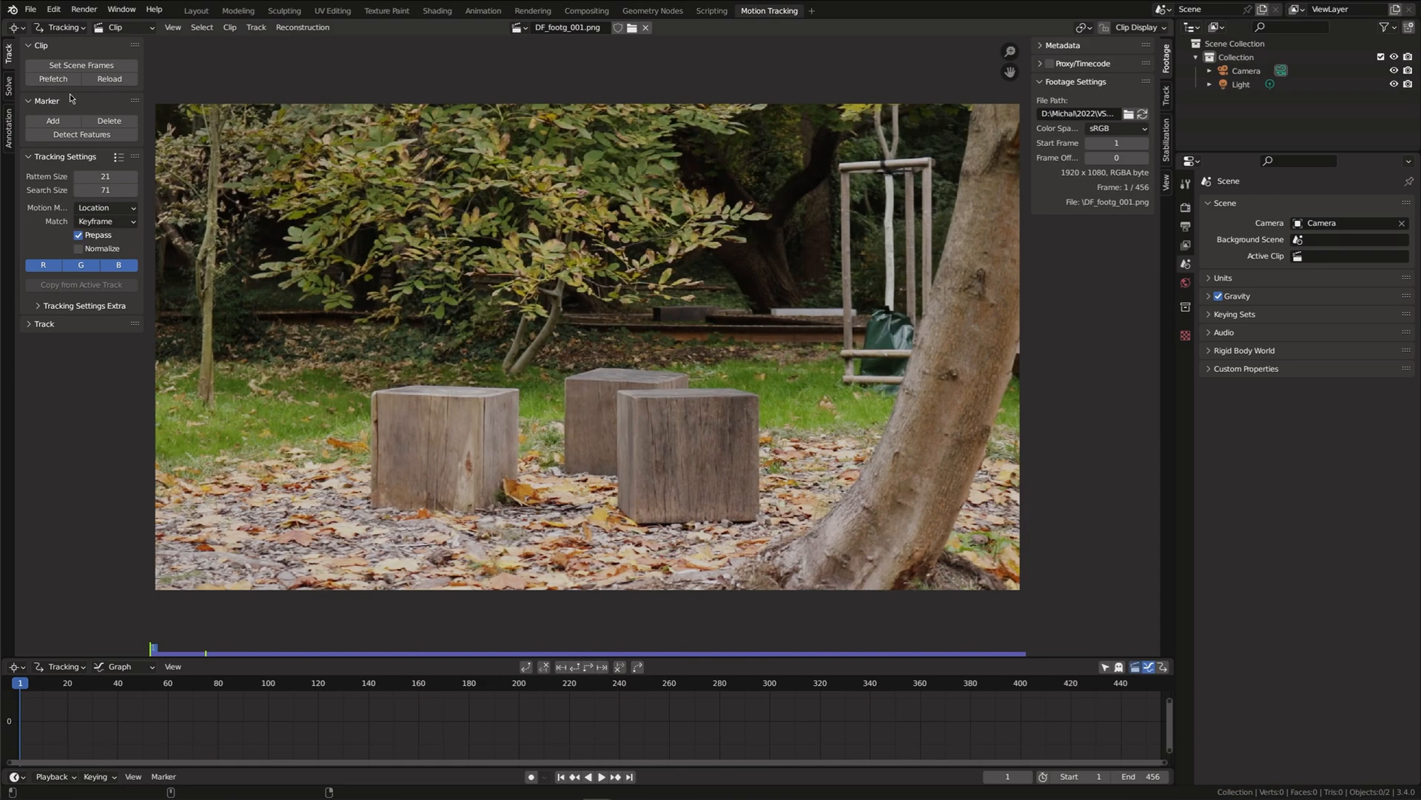
Switch the tracking Motion Model from location-only to Location, Rotation & Scale.
{"action": "left_click", "coordinate": [1015, 682]}
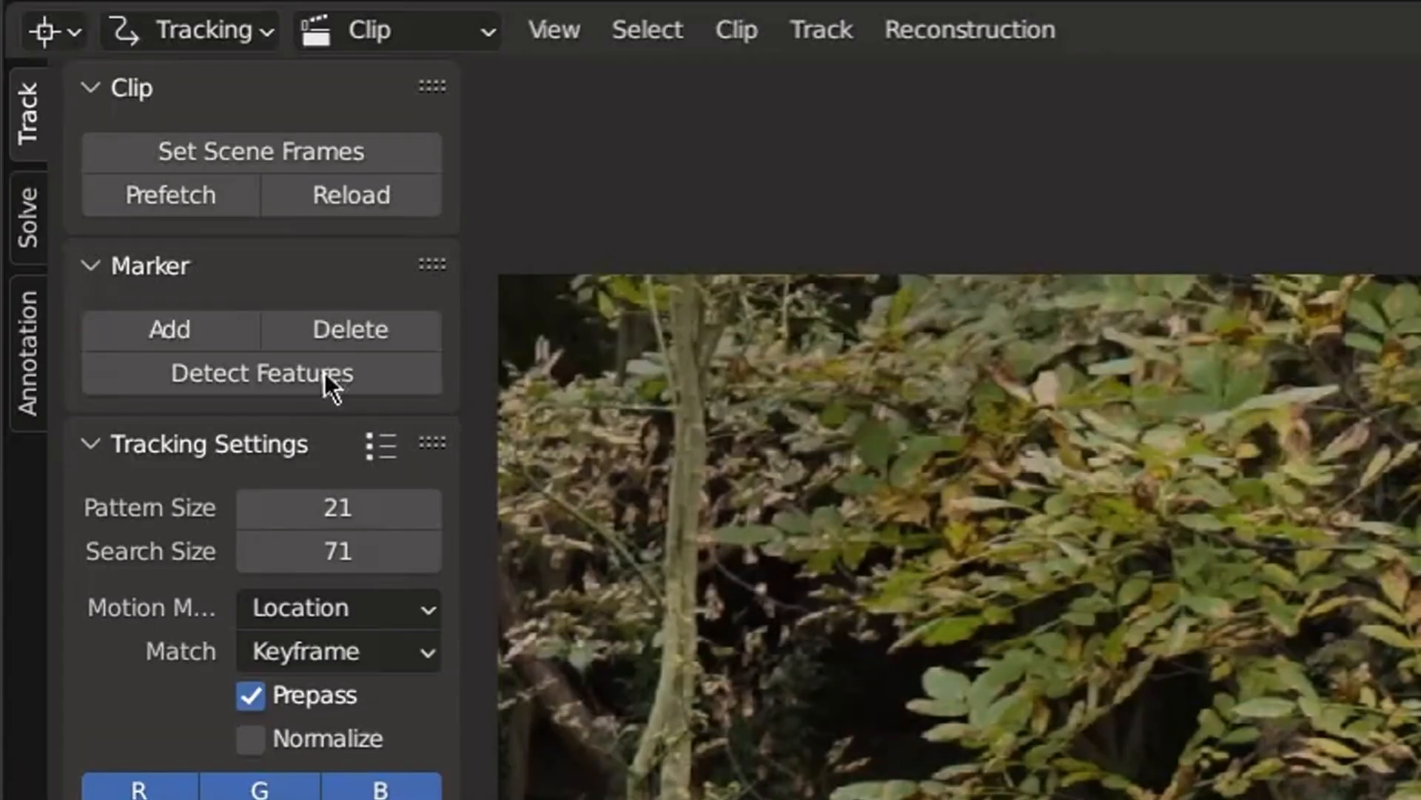
{"action": "mouse_move", "coordinate": [168, 329]}
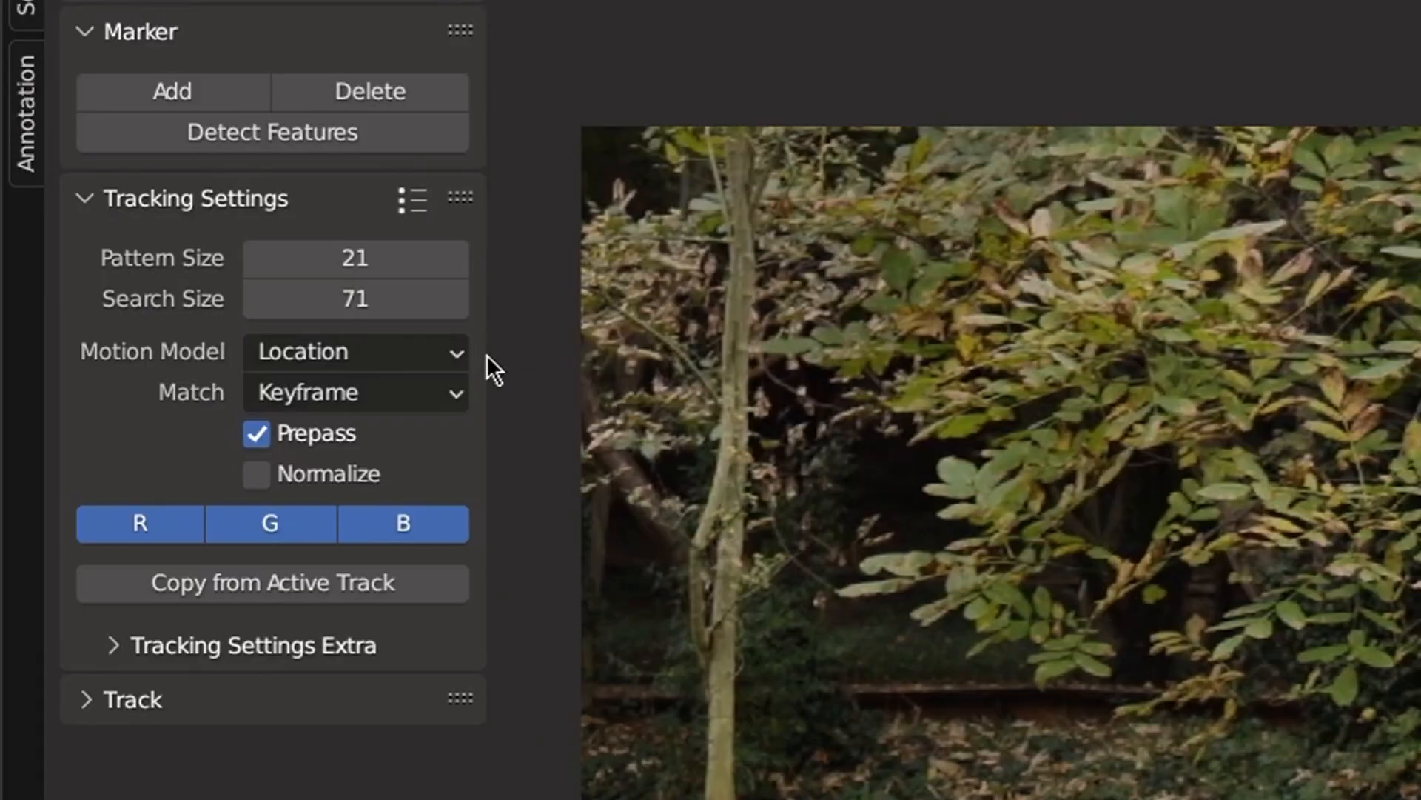
{"action": "left_click", "coordinate": [356, 351]}
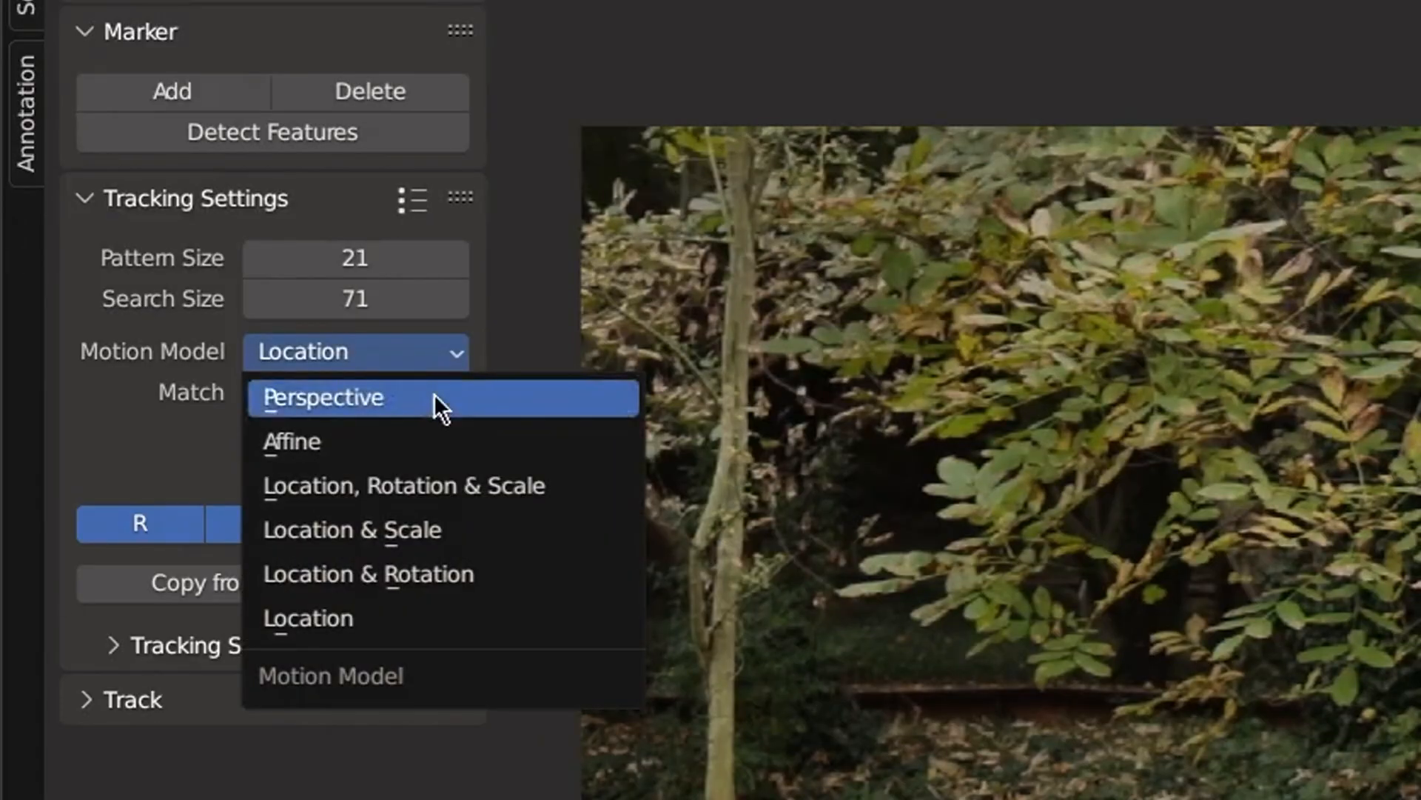
{"action": "mouse_move", "coordinate": [443, 573]}
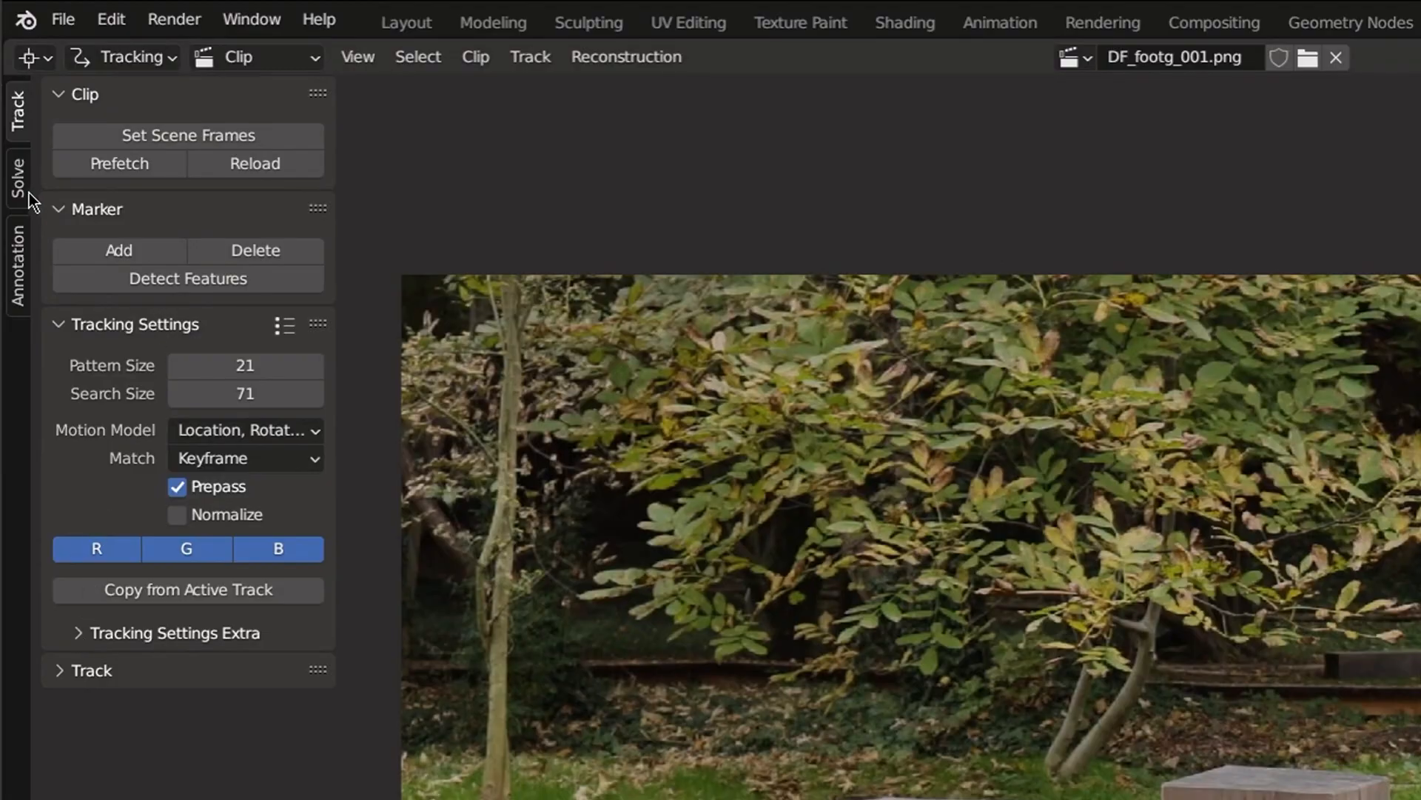
Delete filtered high-error tracks and set the camera focal length to 50 mm.
{"action": "left_click", "coordinate": [17, 179]}
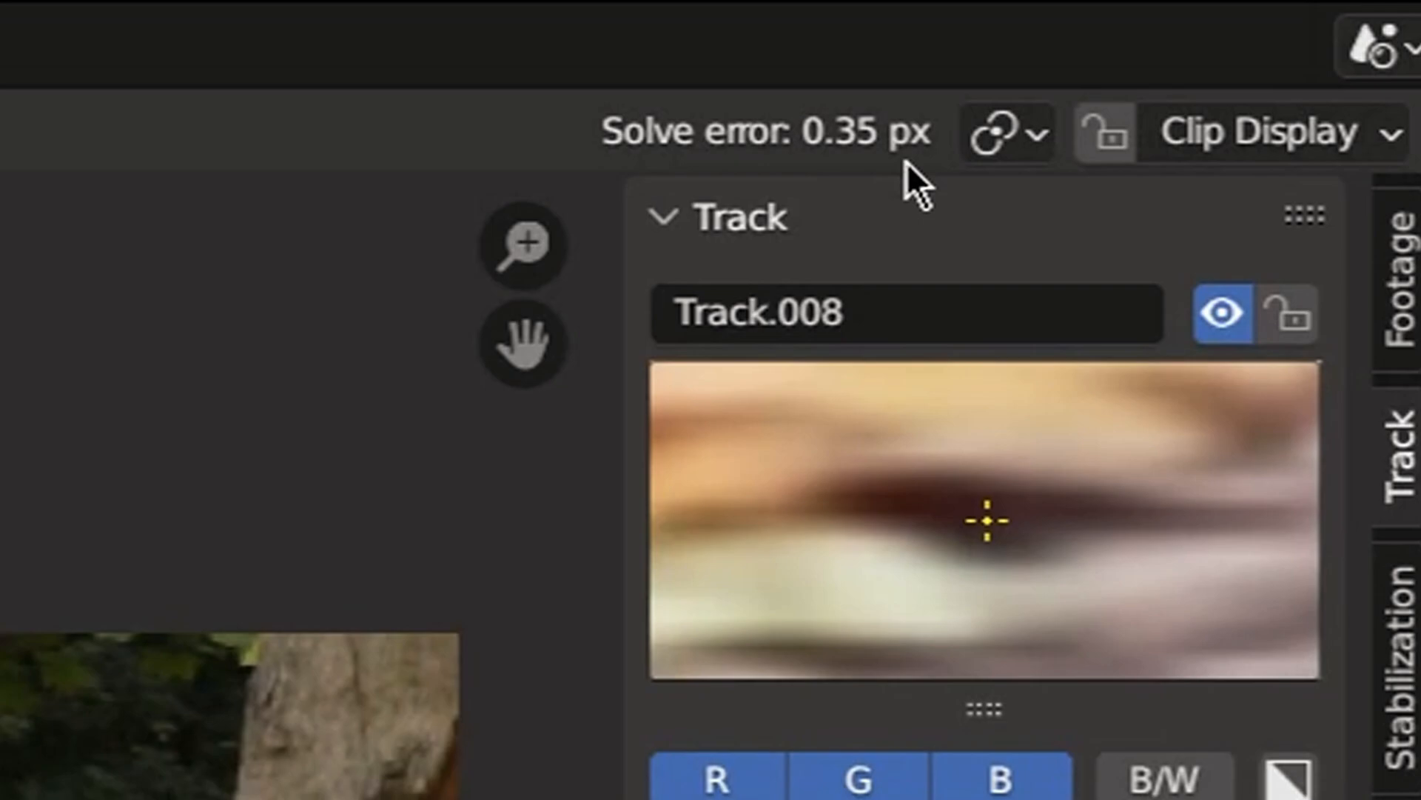
{"action": "mouse_move", "coordinate": [831, 186]}
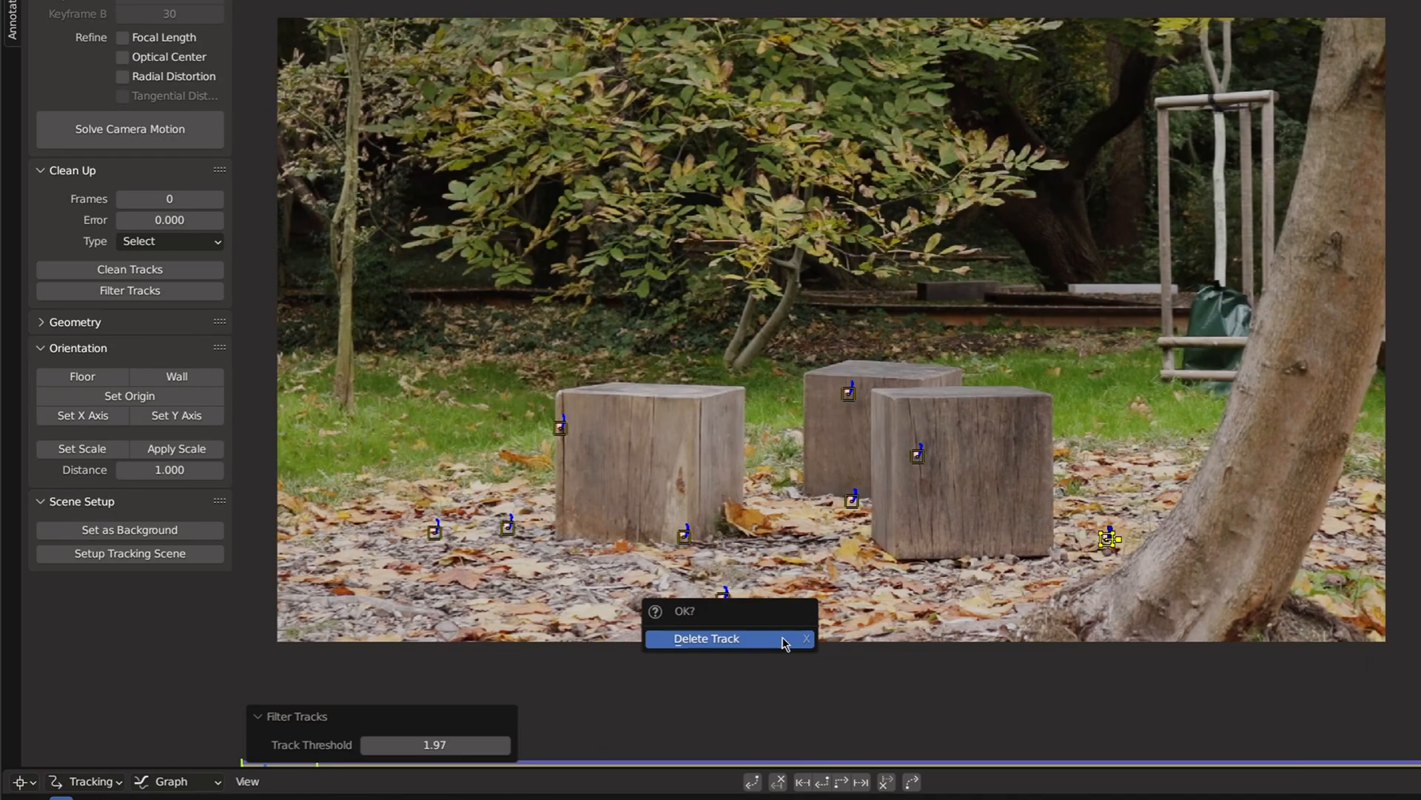
{"action": "left_click", "coordinate": [706, 638]}
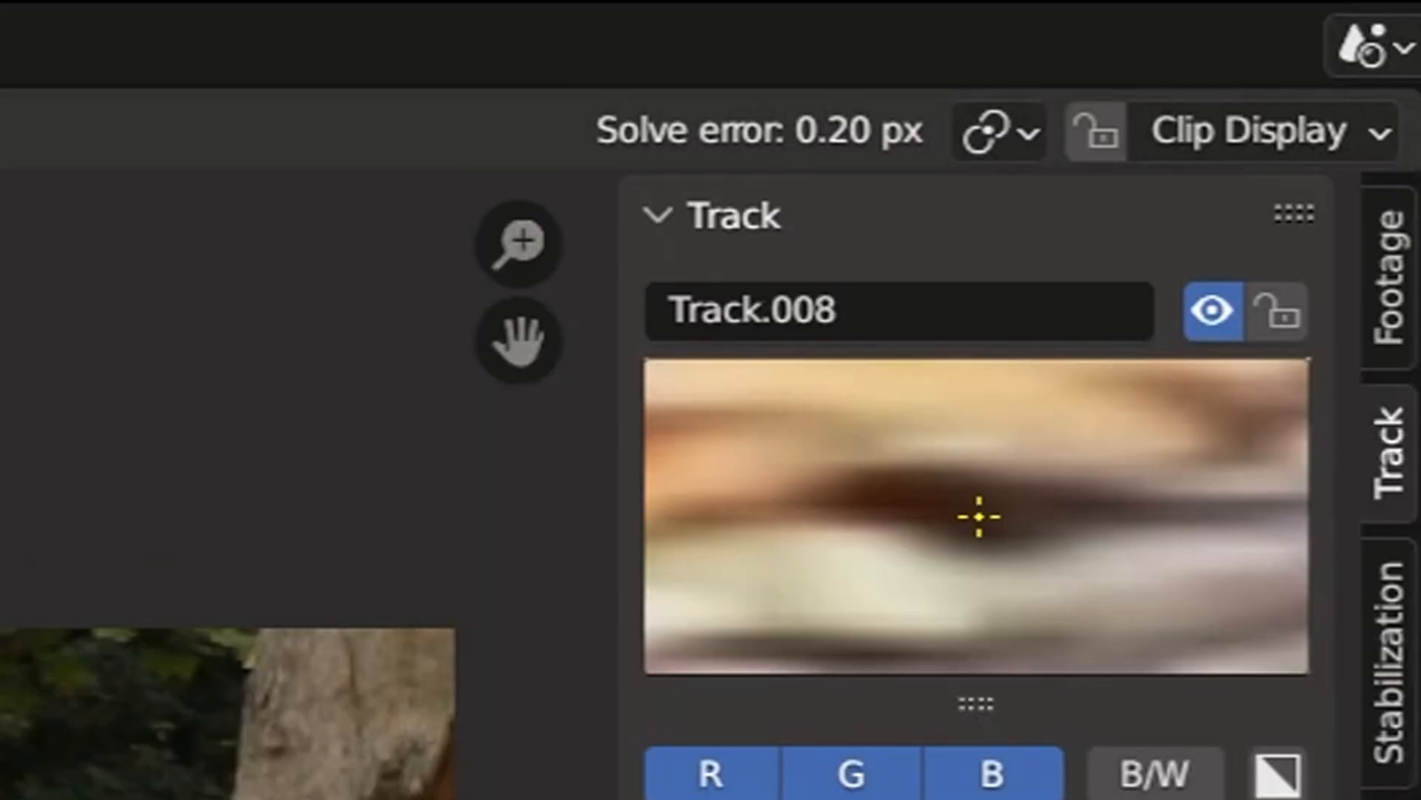
{"action": "mouse_move", "coordinate": [811, 195]}
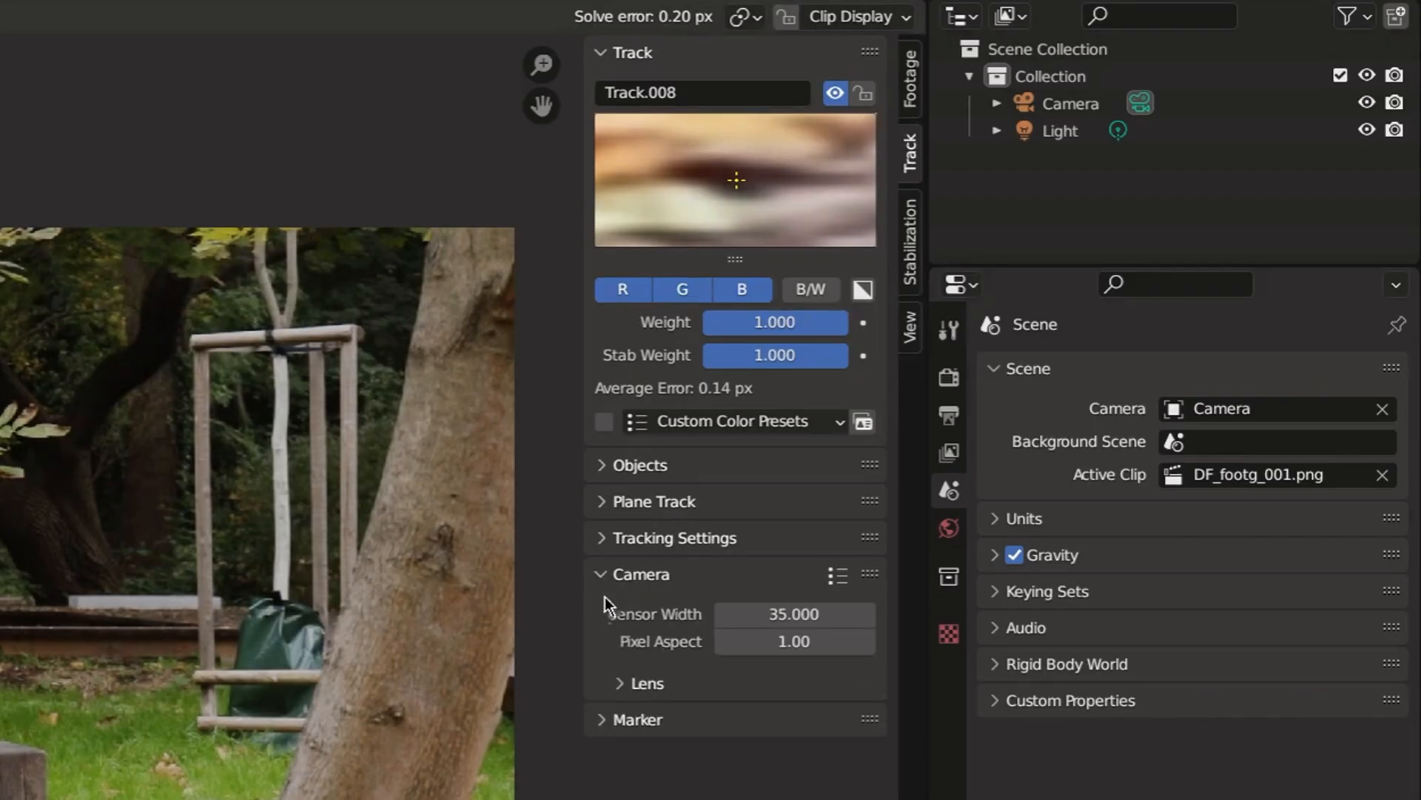
{"action": "left_click", "coordinate": [647, 682]}
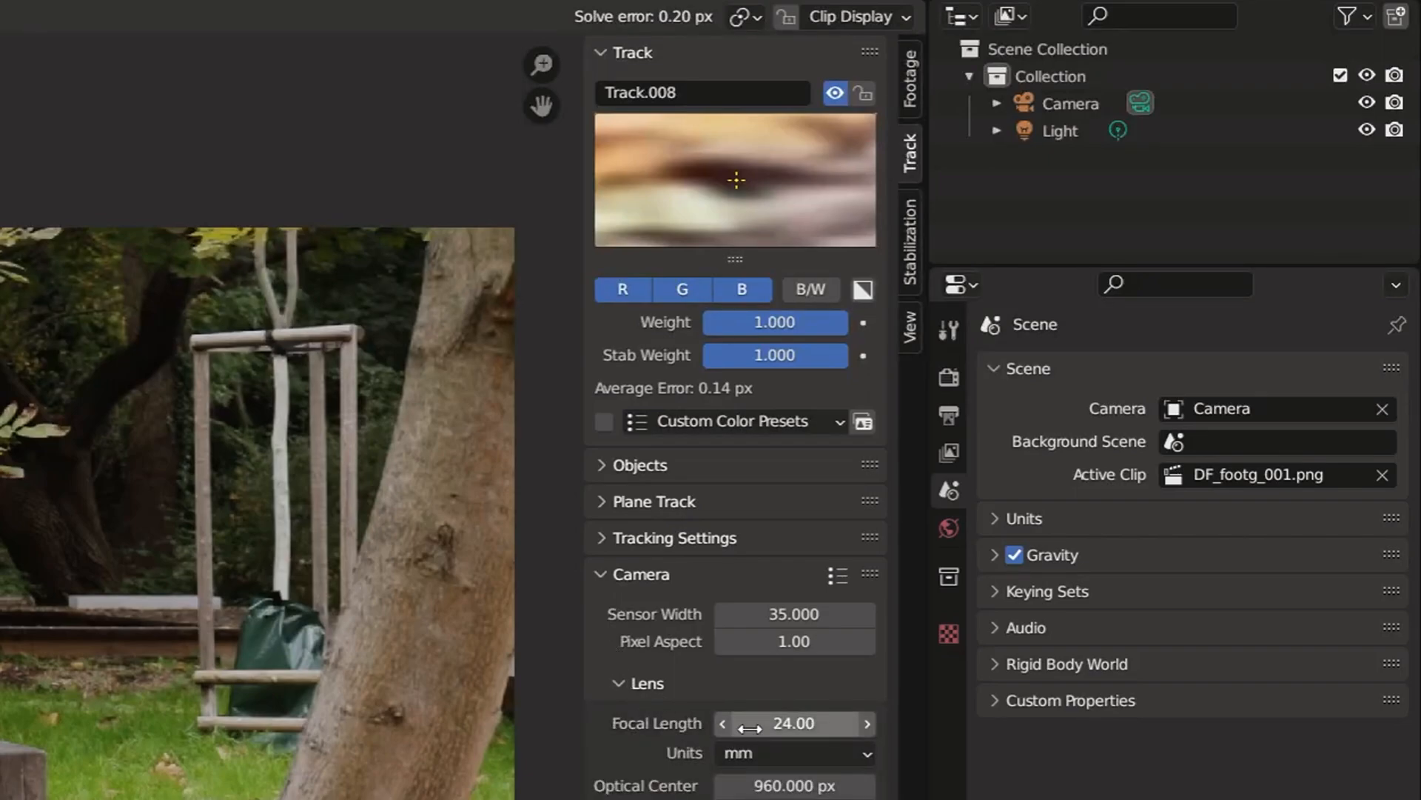
{"action": "type", "text": "50.00"}
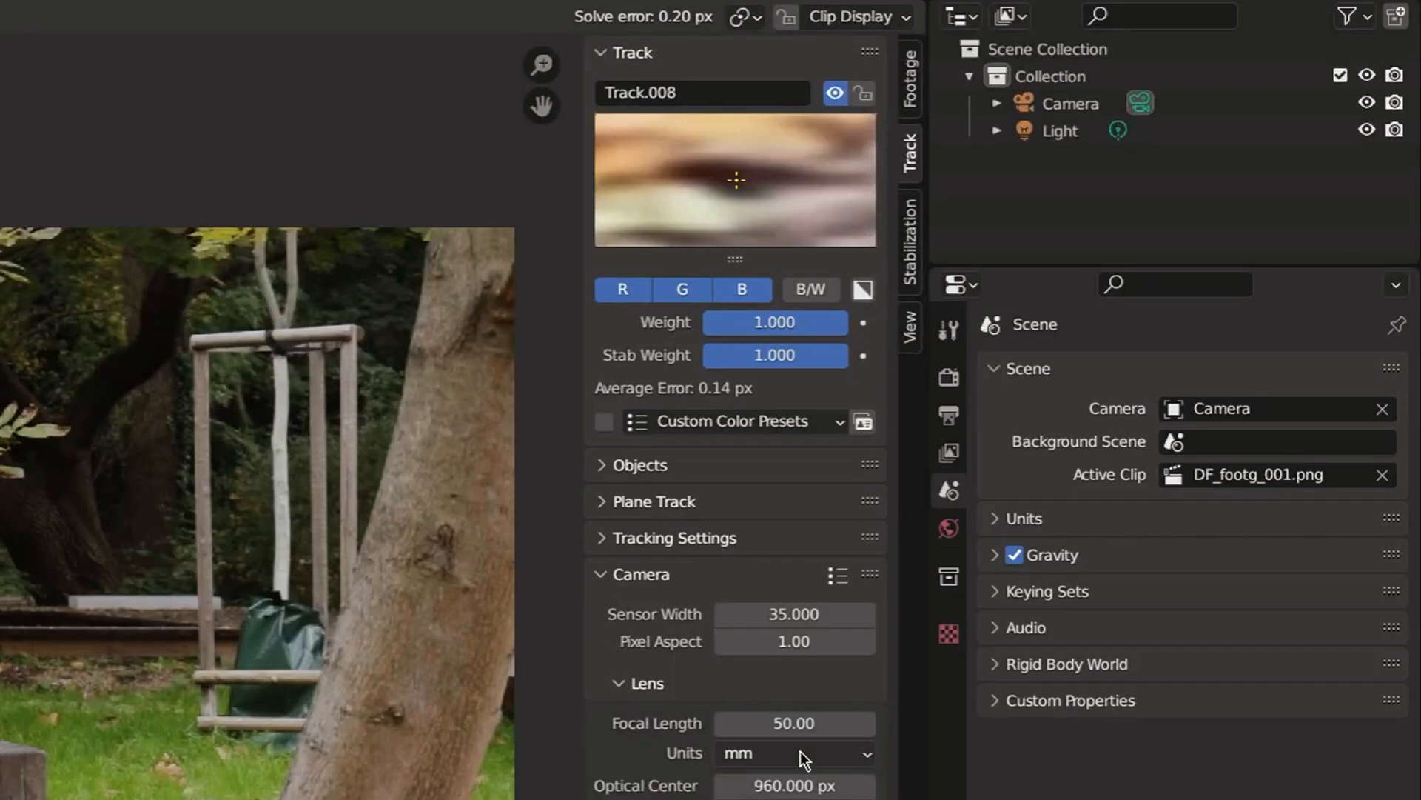
{"action": "left_click", "coordinate": [90, 210]}
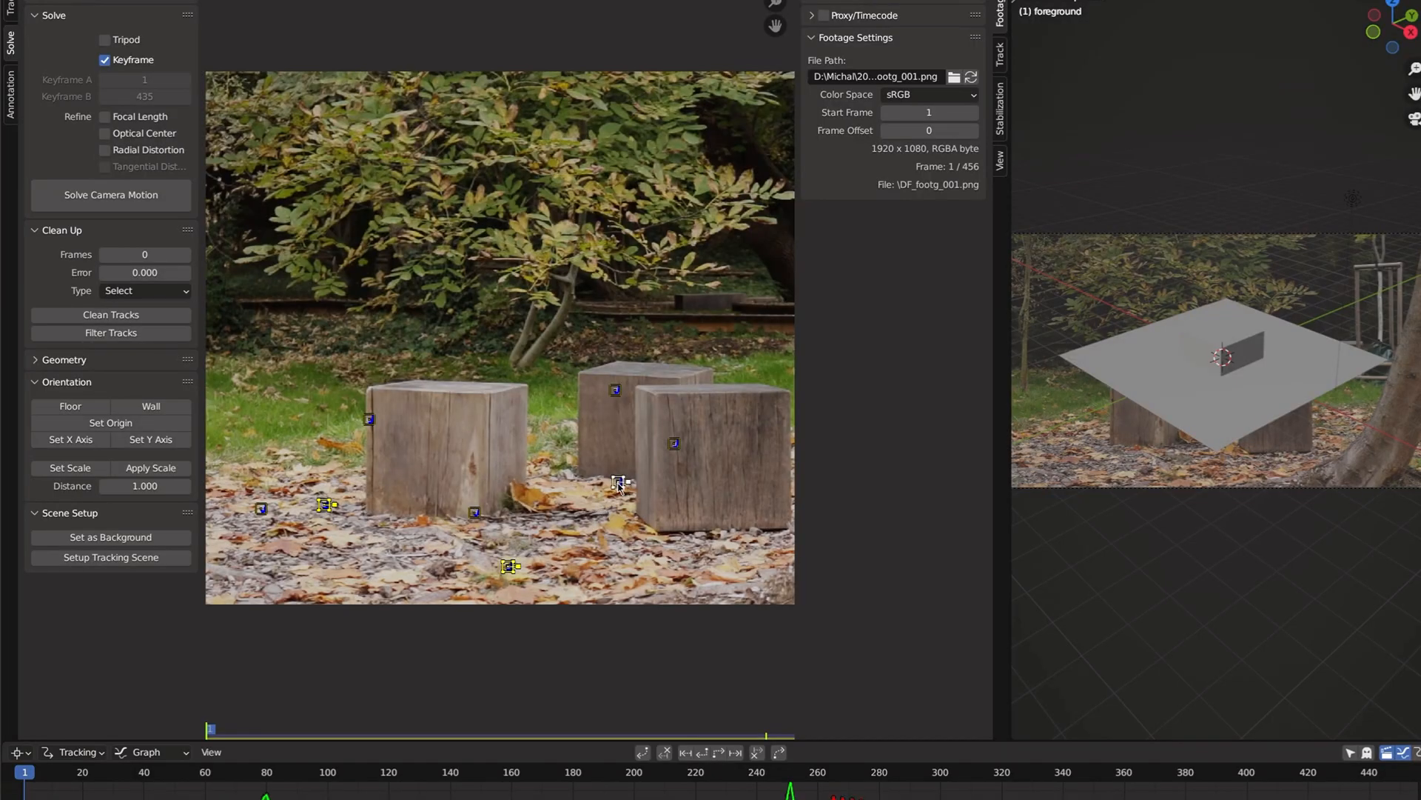
Set the floor from ground markers and scale two markers' distance to 4.990.
{"action": "left_click", "coordinate": [69, 406]}
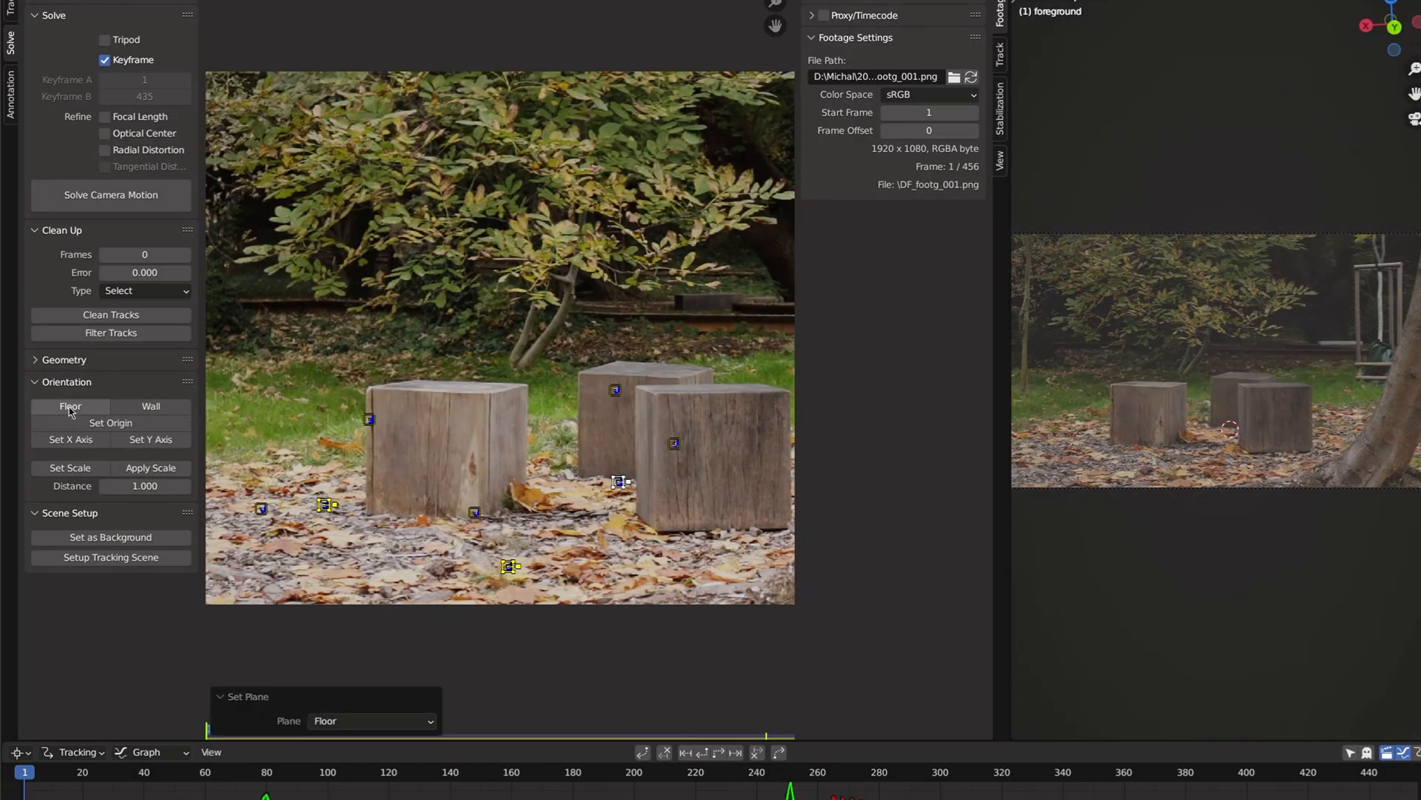
{"action": "left_click", "coordinate": [110, 423]}
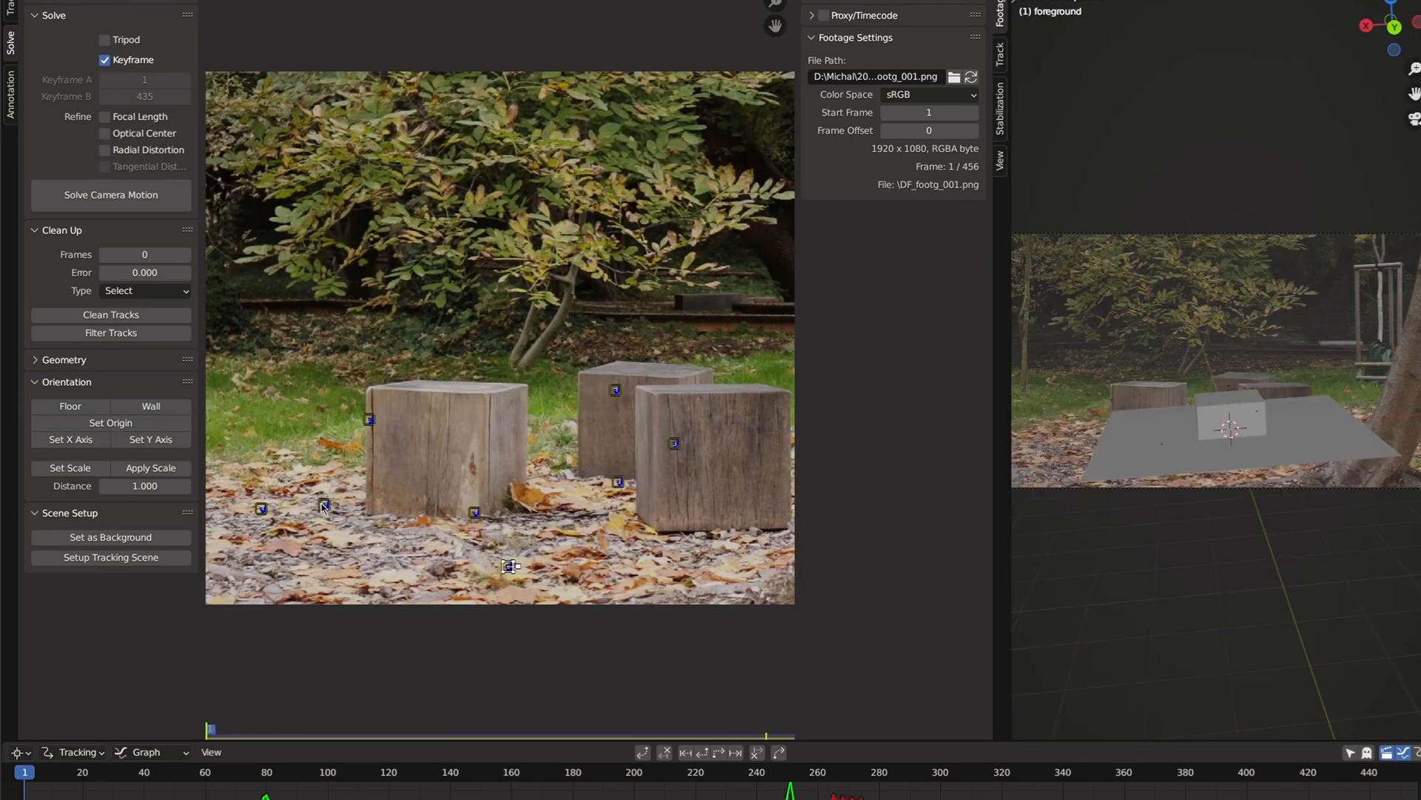
{"action": "left_click", "coordinate": [69, 468]}
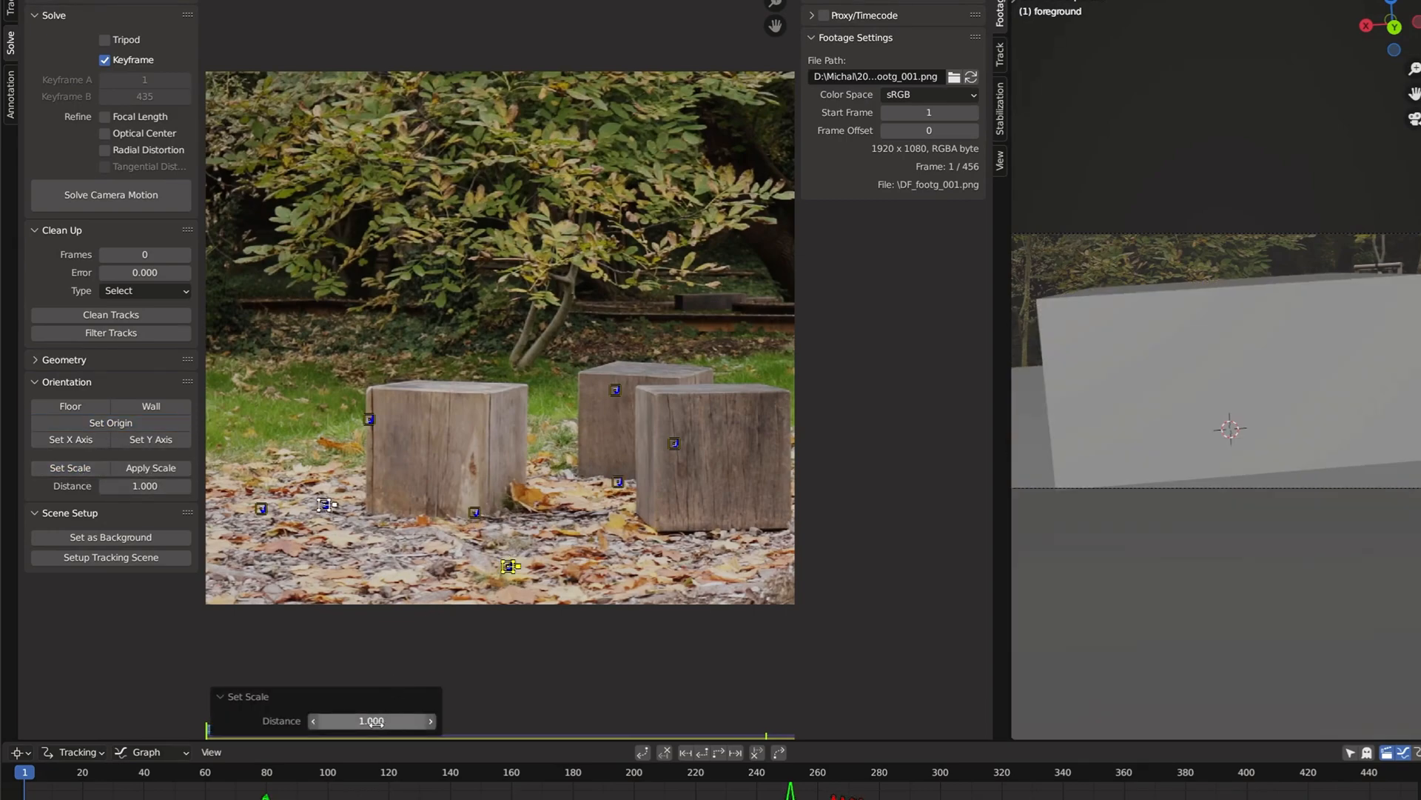
{"action": "left_click_drag", "start_coordinate": [372, 721], "coordinate": [390, 721]}
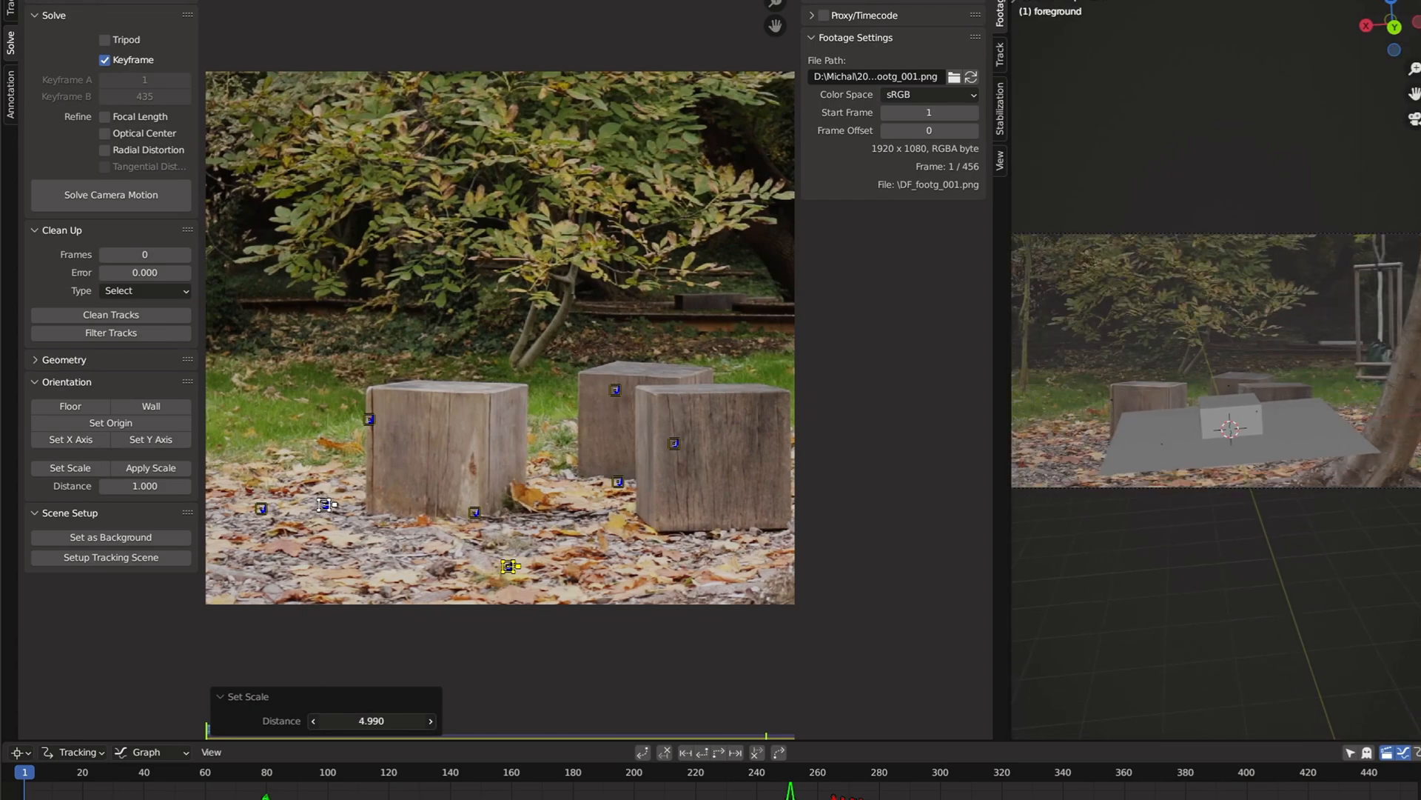
In Layout camera view, place a cube over the front right block and duplicate it.
{"action": "left_click", "coordinate": [193, 10]}
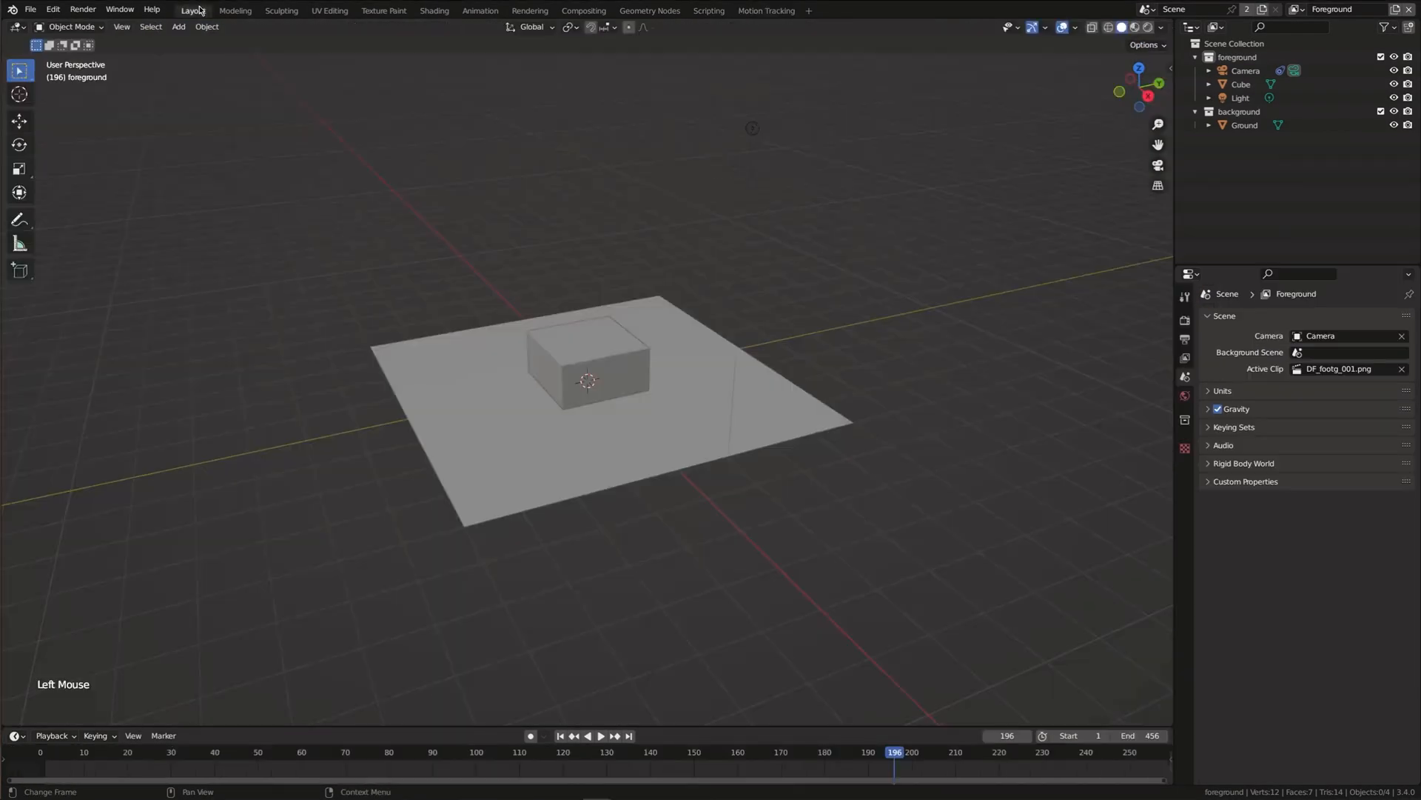
{"action": "key", "text": "KP_0"}
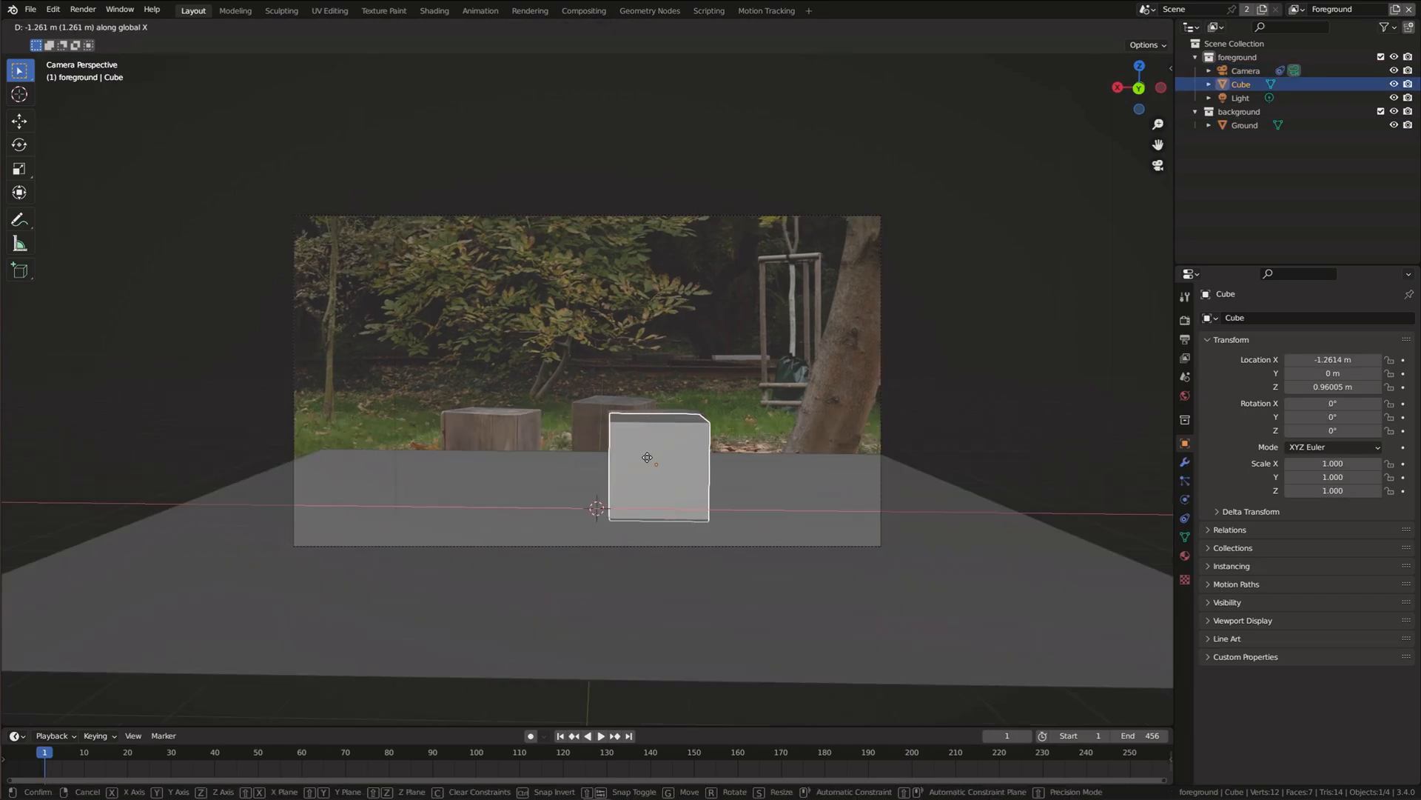
{"action": "left_click_drag", "start_coordinate": [647, 457], "coordinate": [642, 451]}
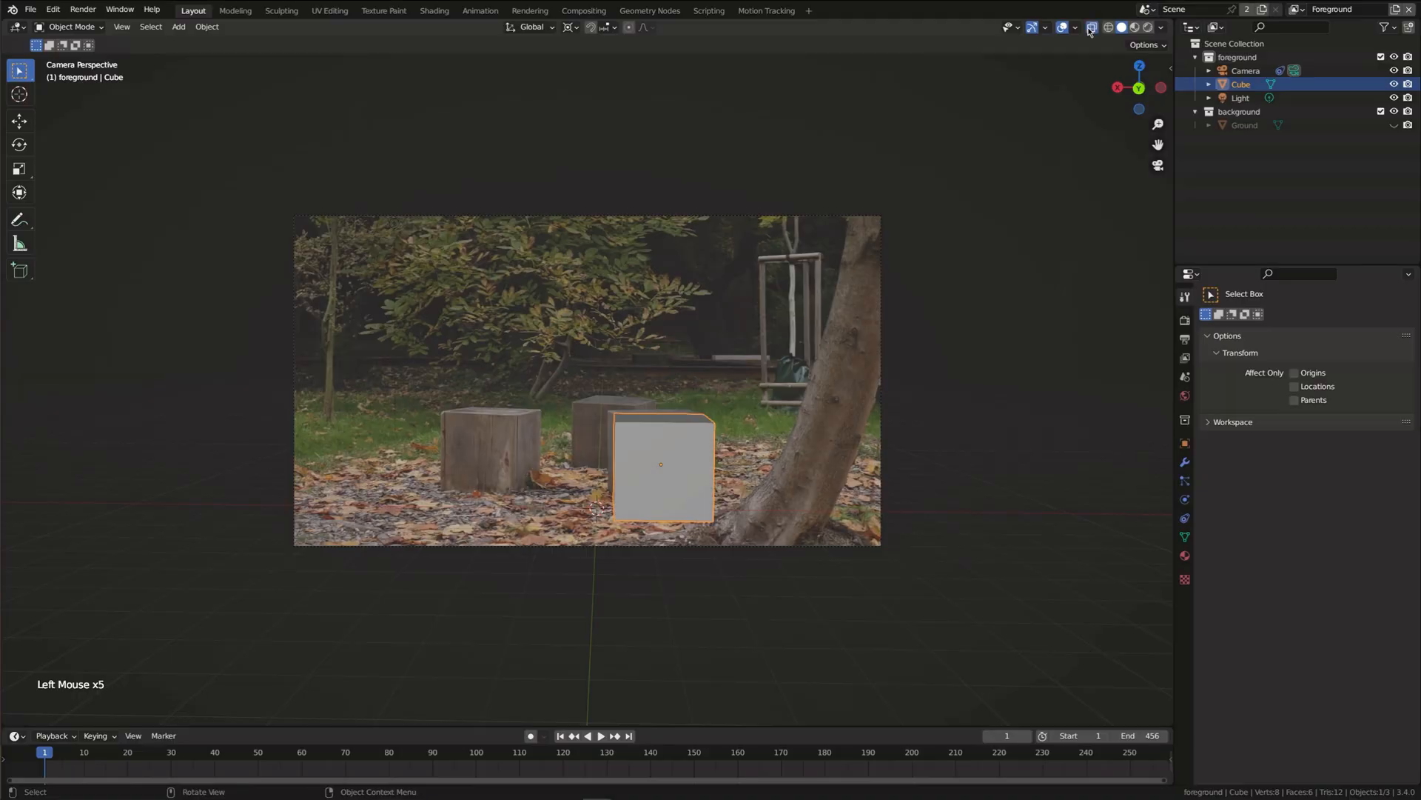
{"action": "key", "text": "r"}
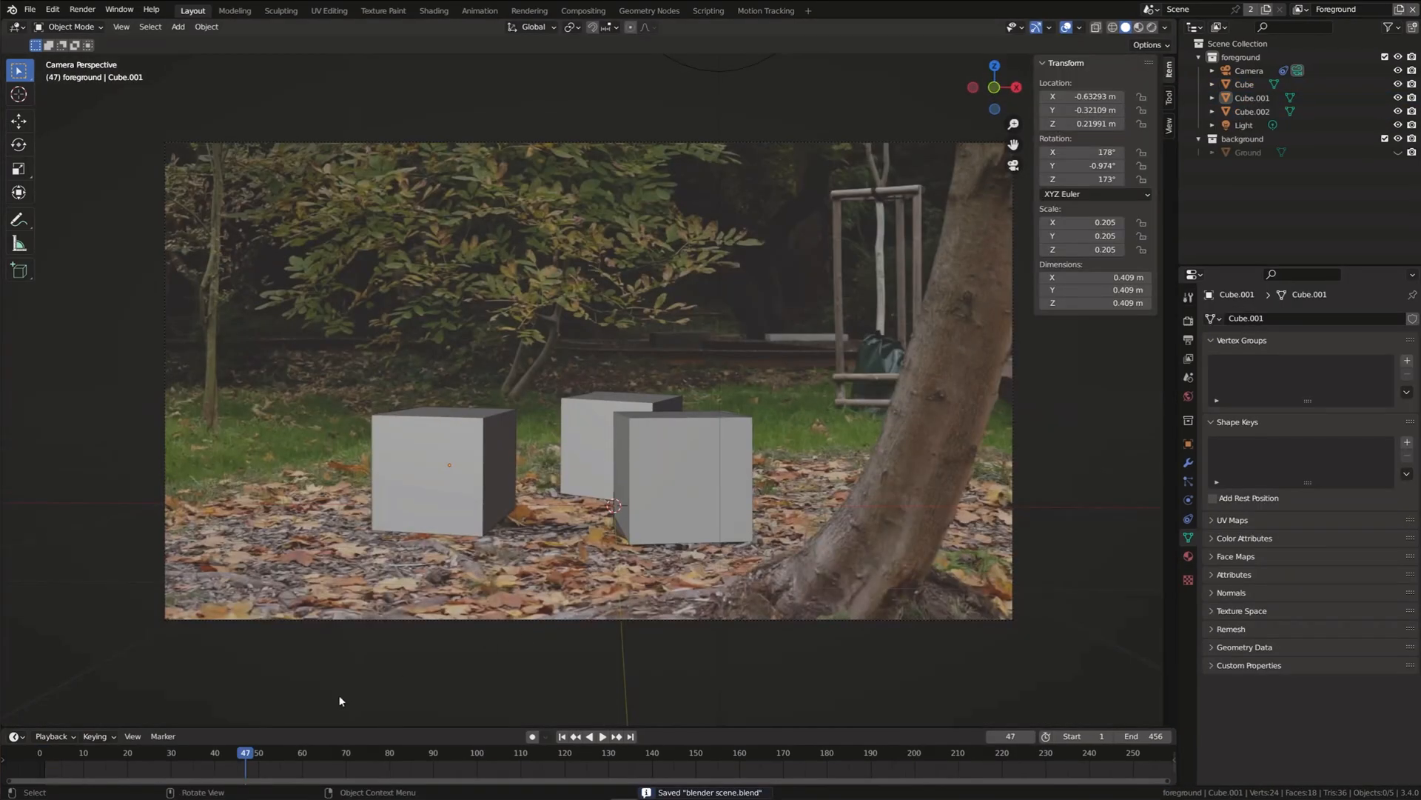
Position the duplicated cubes over the remaining blocks and save the .blend file.
{"action": "left_click", "coordinate": [601, 735]}
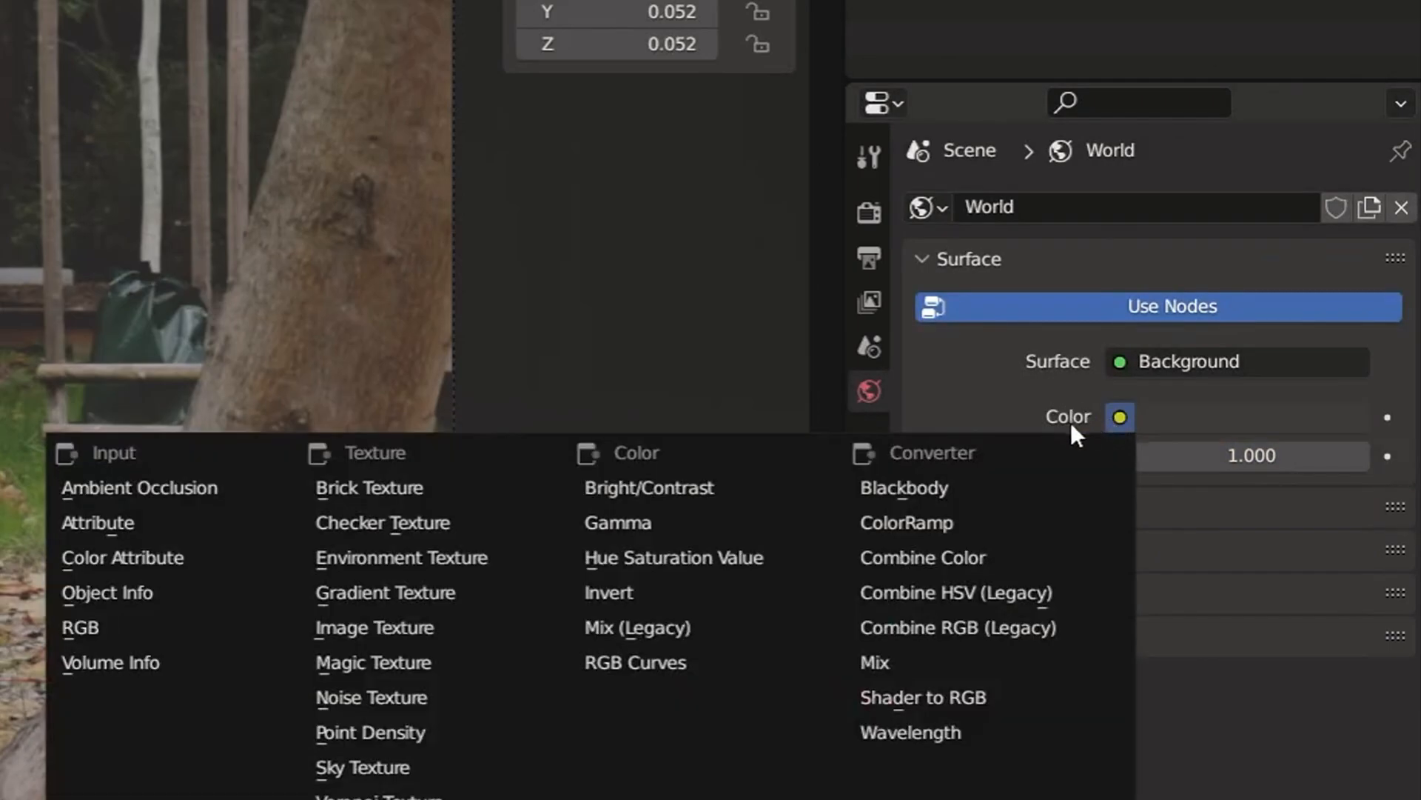
Drive the World colour with an Environment Texture image and enable transparent film.
{"action": "left_click", "coordinate": [400, 558]}
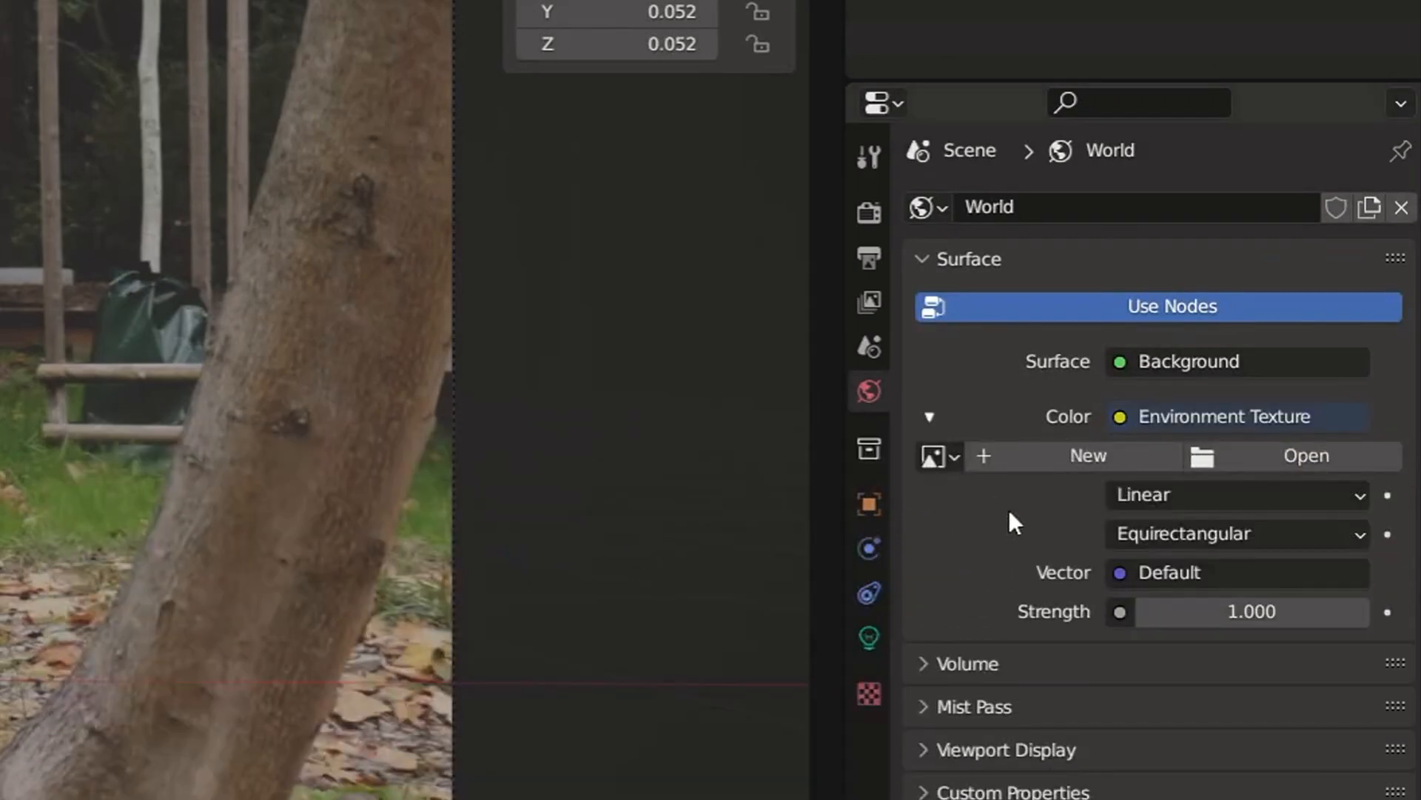
{"action": "left_click", "coordinate": [1306, 455]}
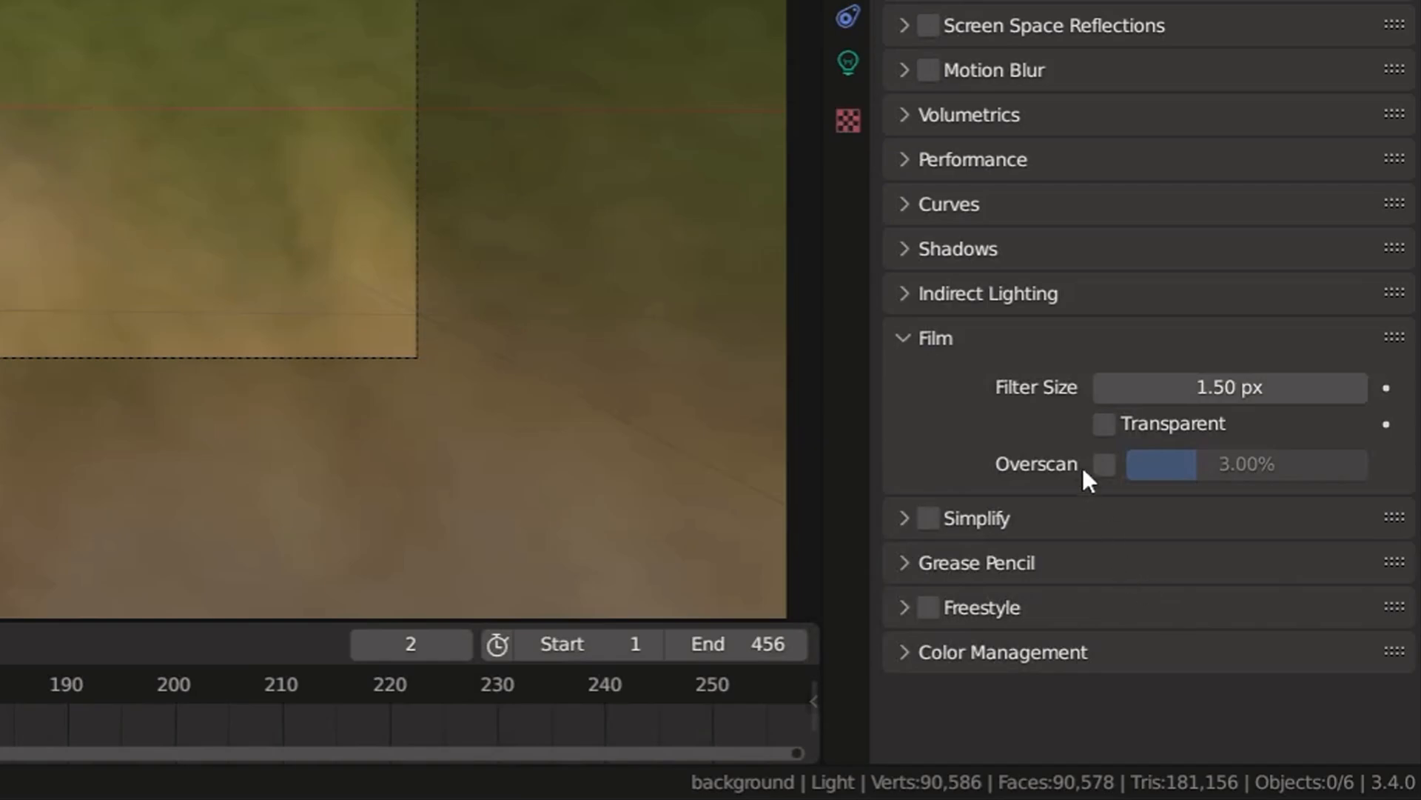
{"action": "left_click", "coordinate": [1103, 423]}
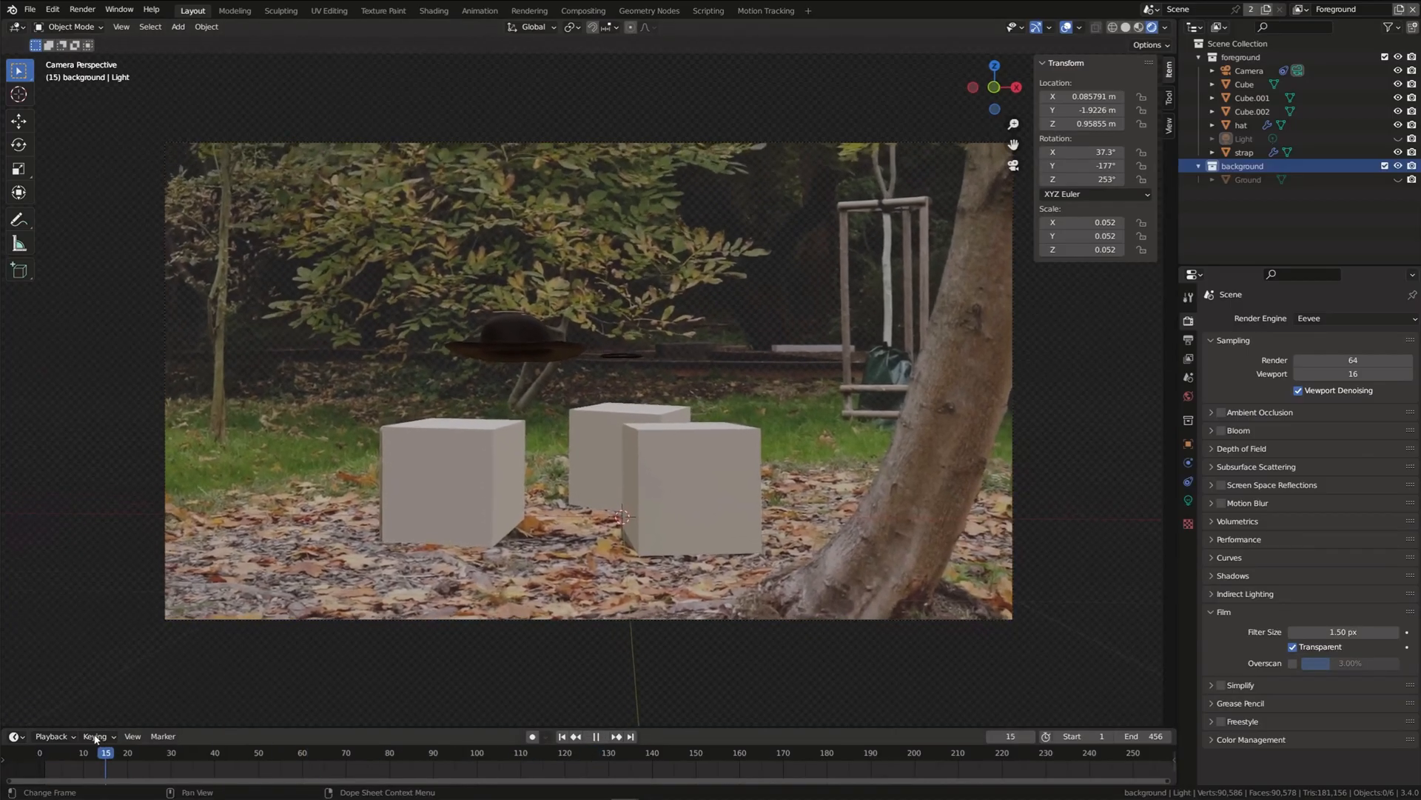
{"action": "left_click", "coordinate": [58, 752]}
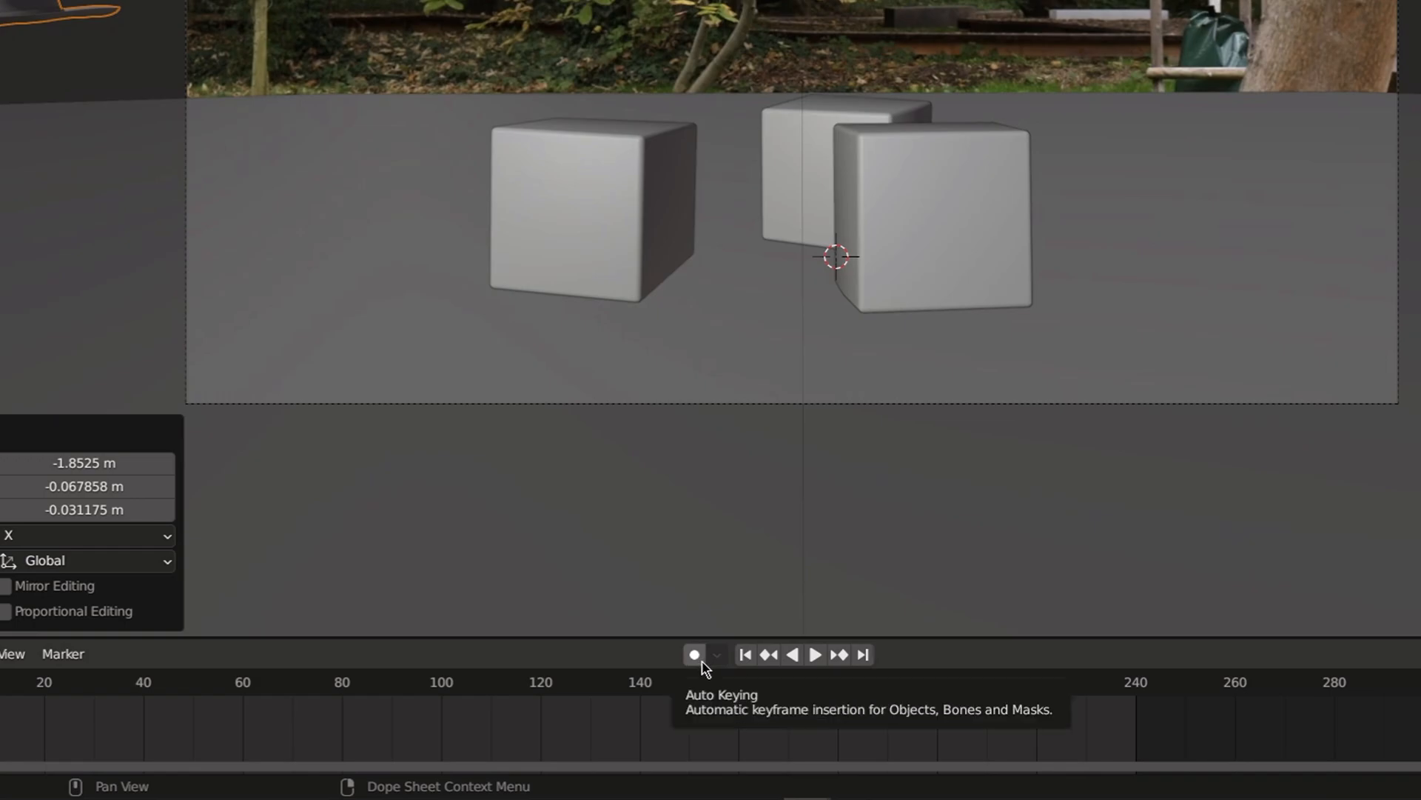
Enable Auto Keying and record the hat's flight as keyframes over frames 30–135.
{"action": "left_click", "coordinate": [694, 654]}
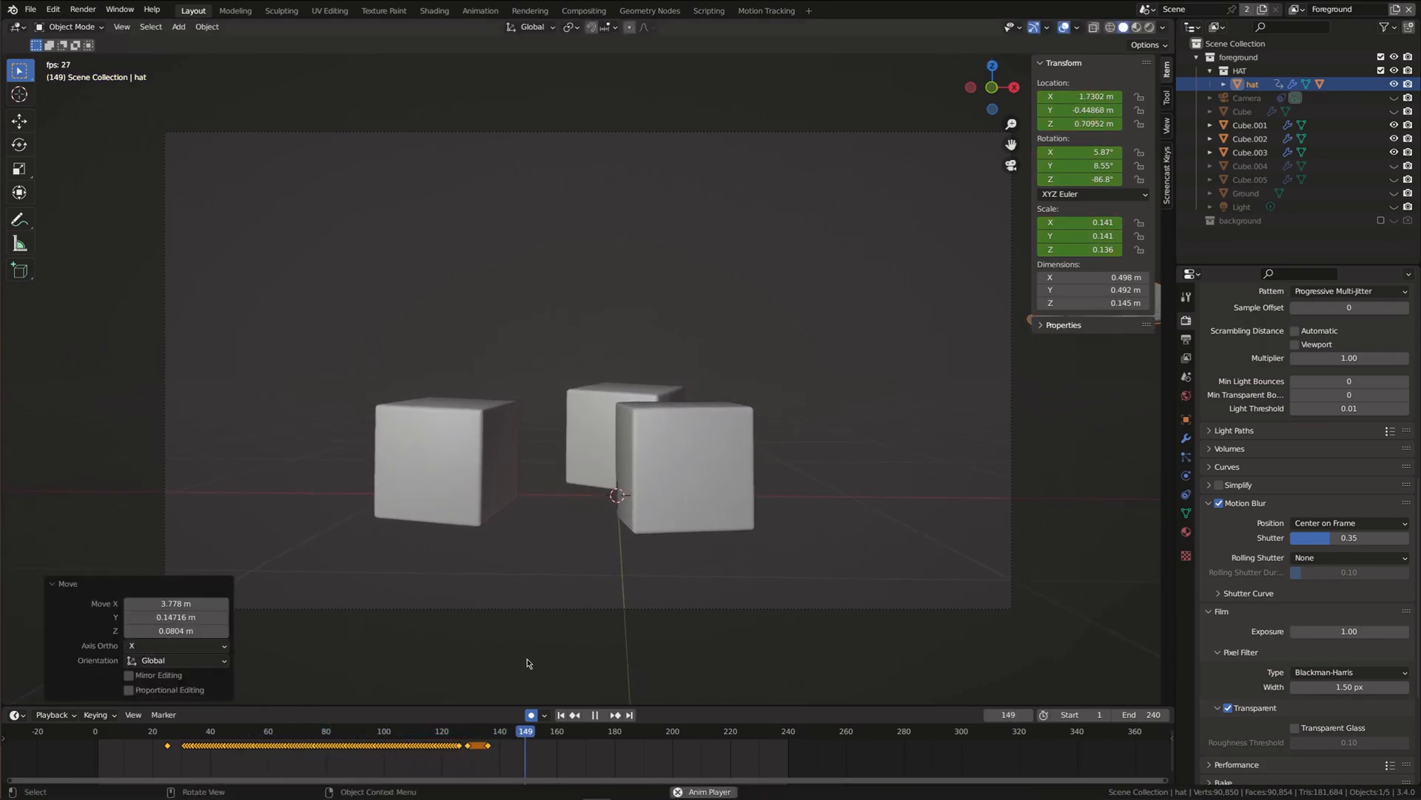
{"action": "left_click", "coordinate": [227, 731]}
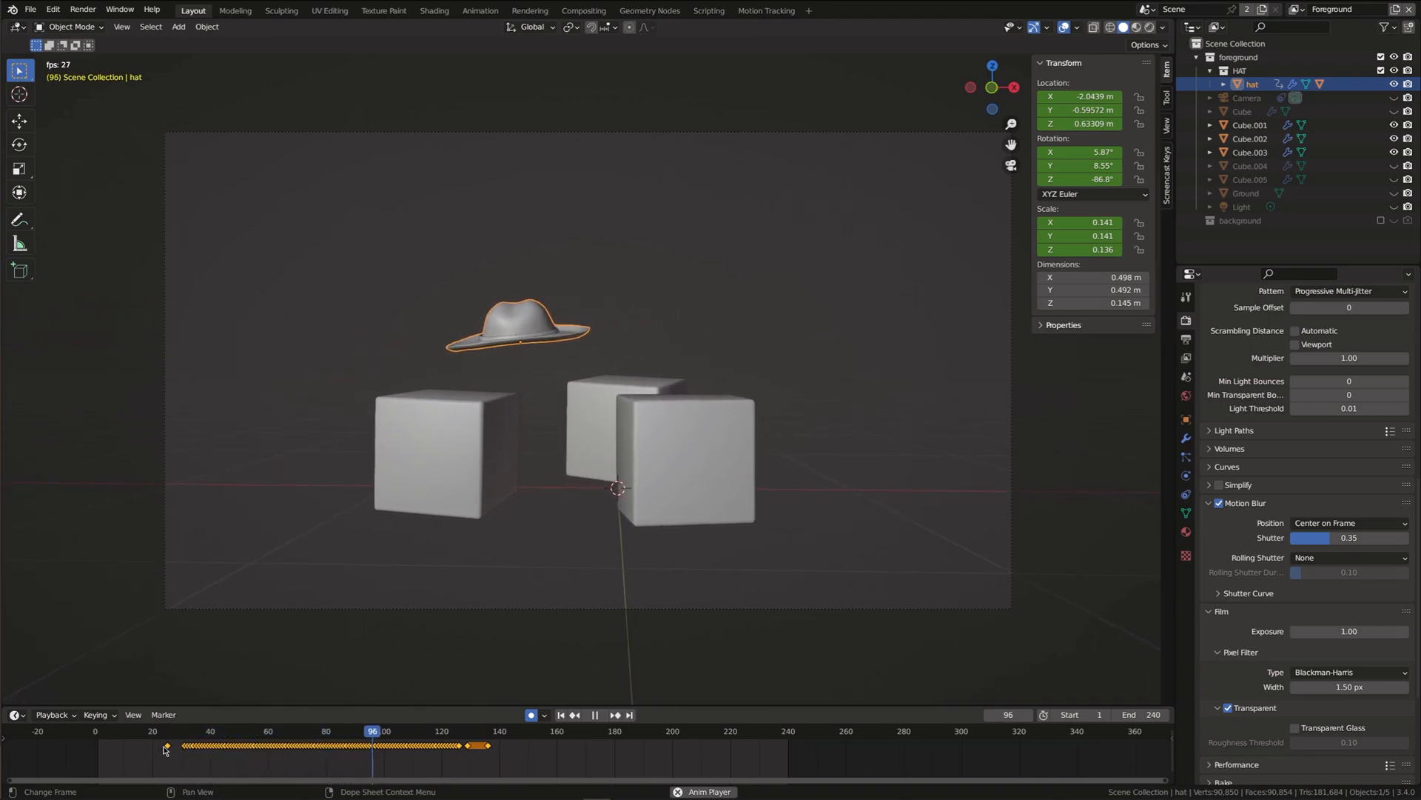
Show the hat's animation curves in the Graph Editor and play the animation.
{"action": "key", "text": "space"}
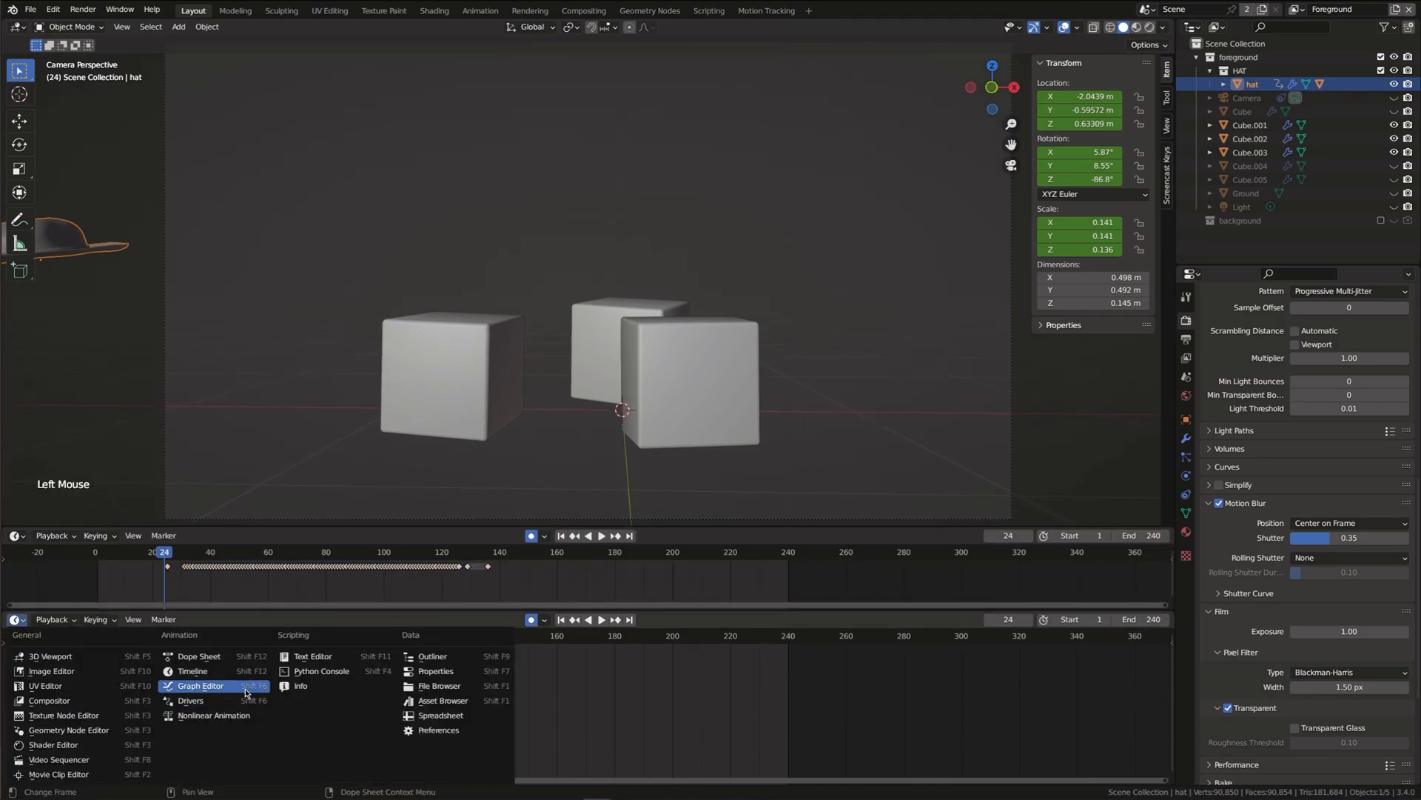
{"action": "left_click", "coordinate": [199, 686]}
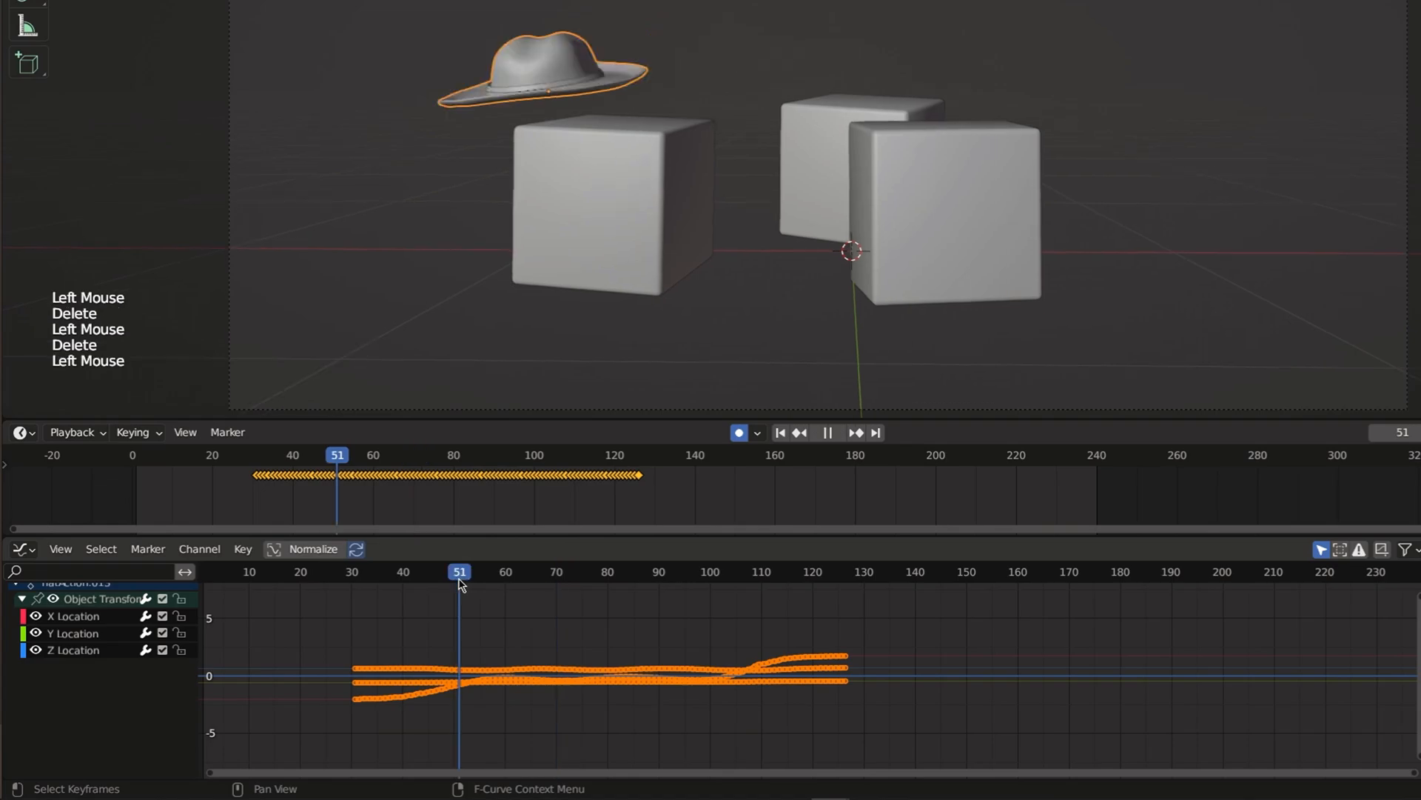
{"action": "key", "text": "space"}
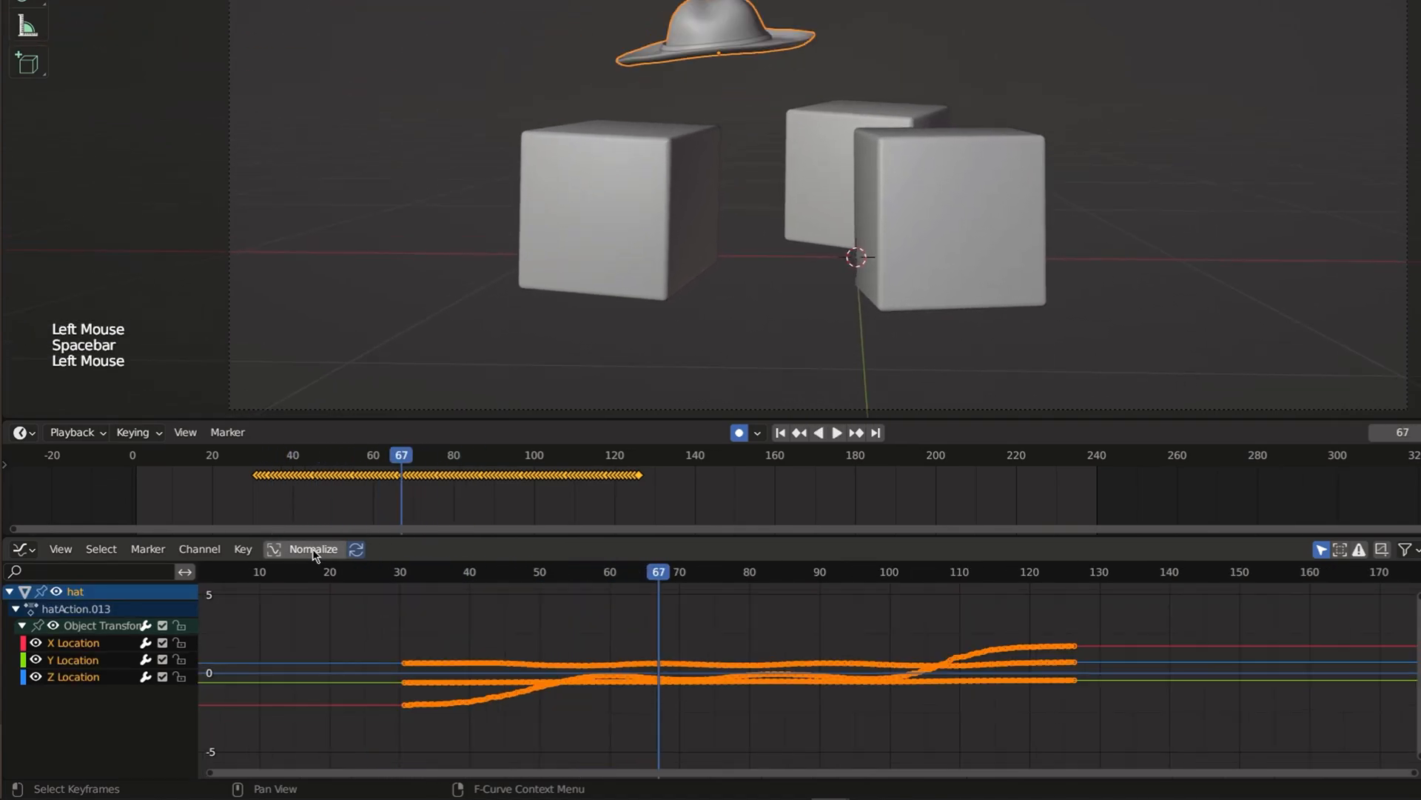
Normalize the curves and apply Smooth Keys to soften the hat's location curves.
{"action": "left_click", "coordinate": [242, 549]}
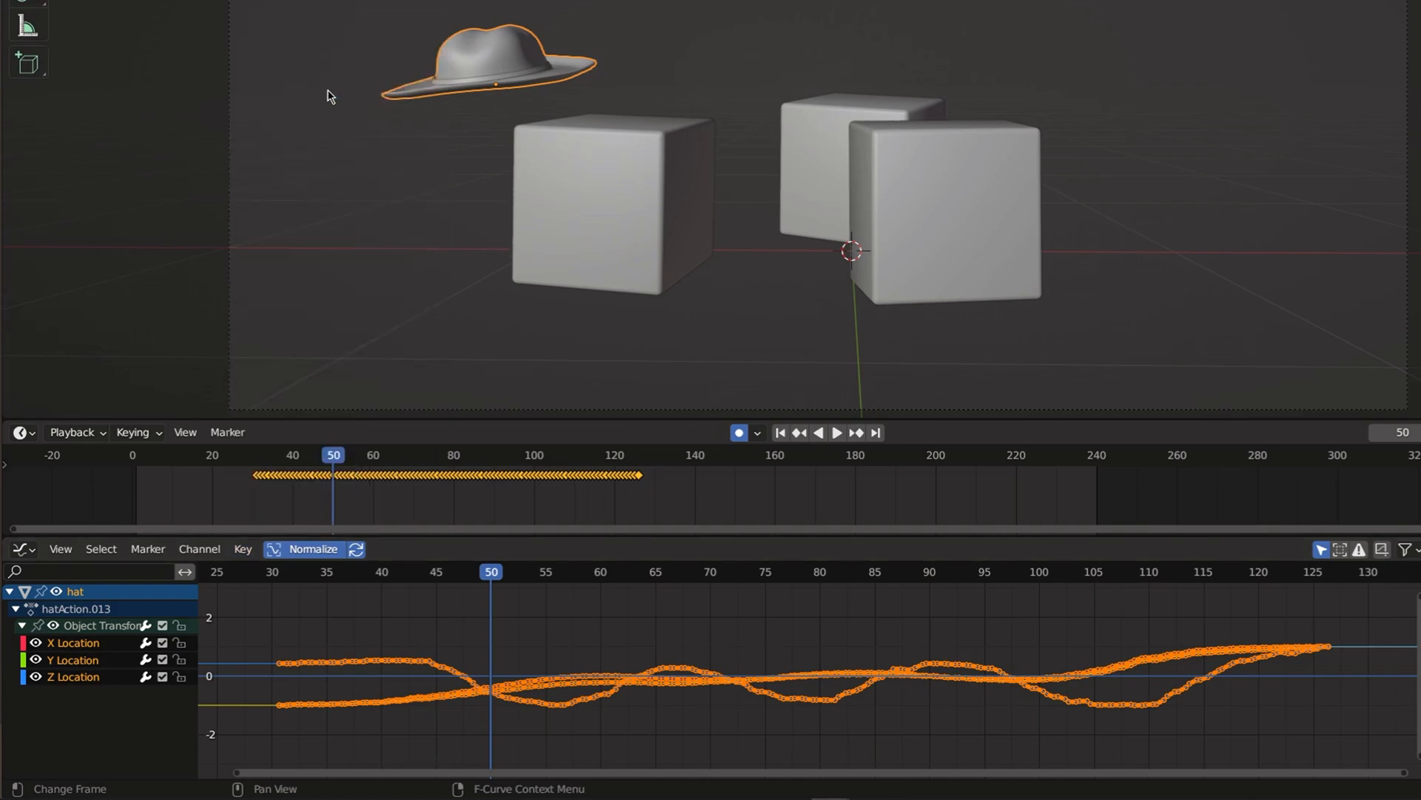
{"action": "left_click", "coordinate": [242, 548]}
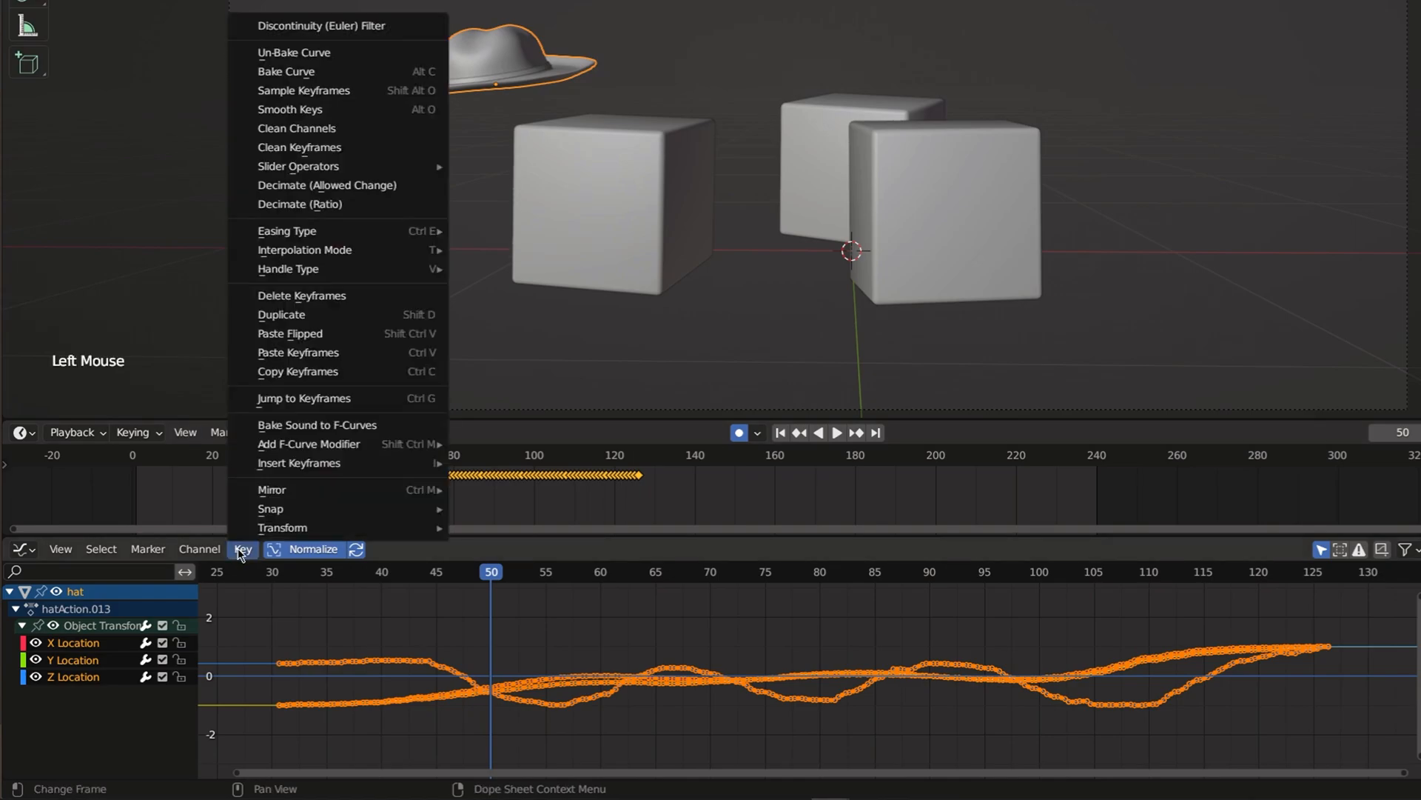
{"action": "mouse_move", "coordinate": [326, 109]}
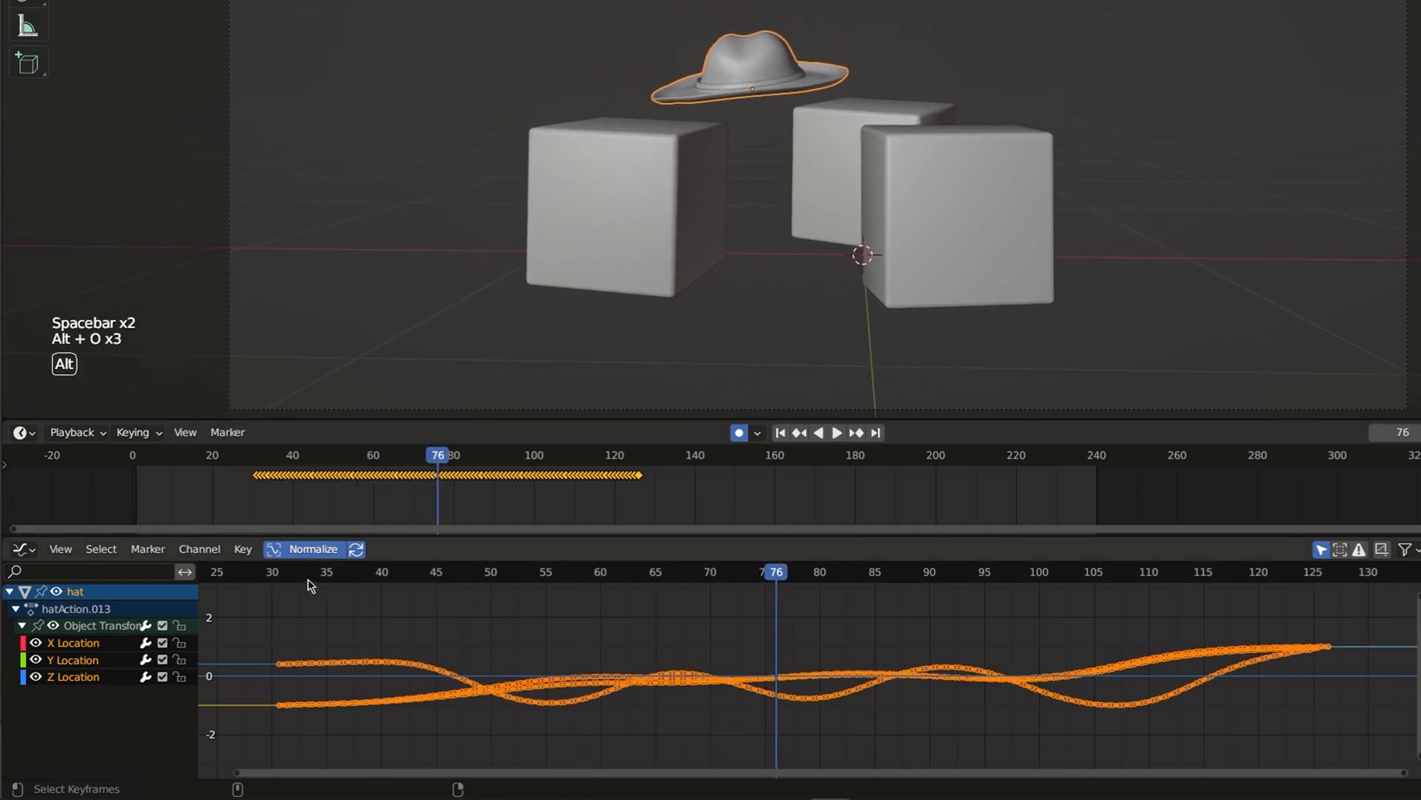
{"action": "left_click", "coordinate": [834, 432]}
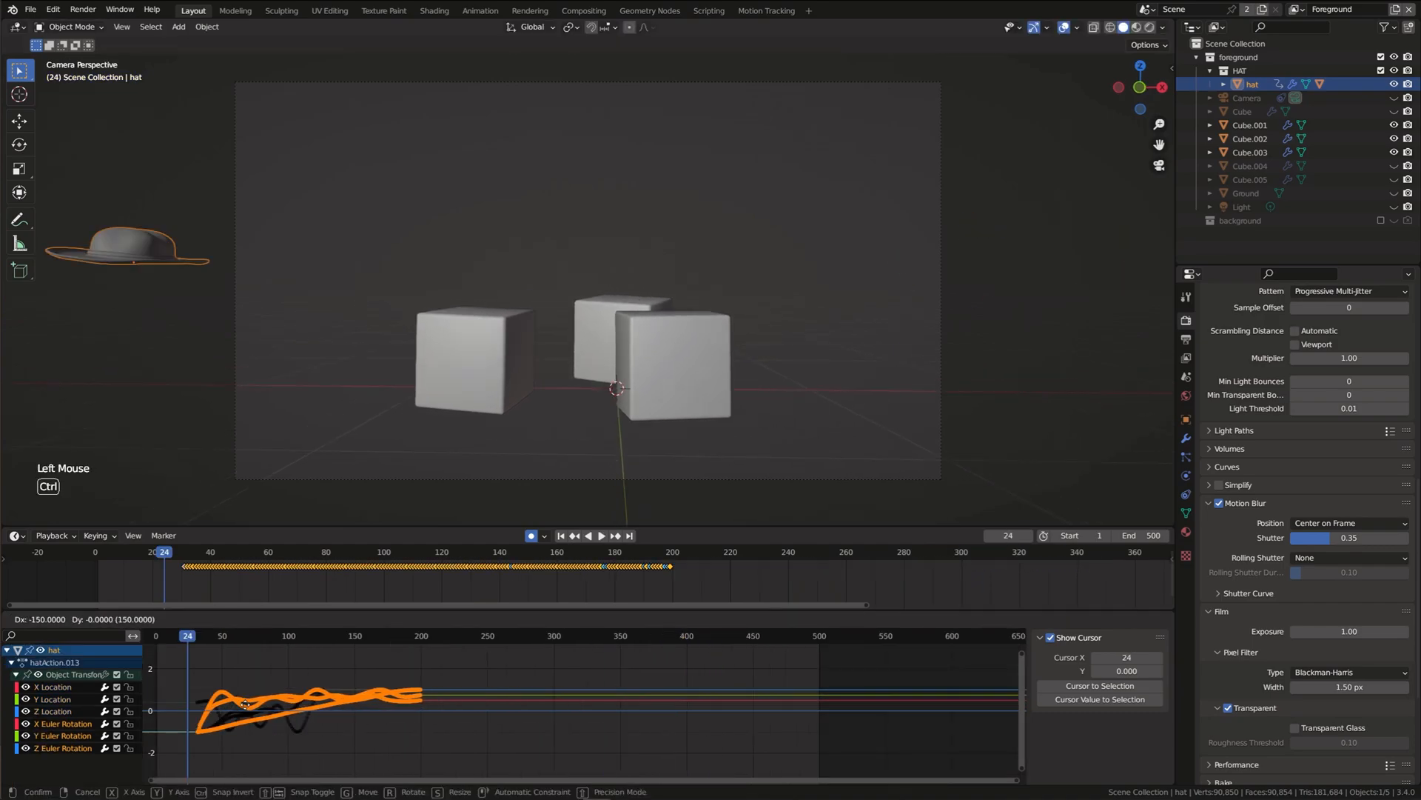
{"action": "key", "text": "space"}
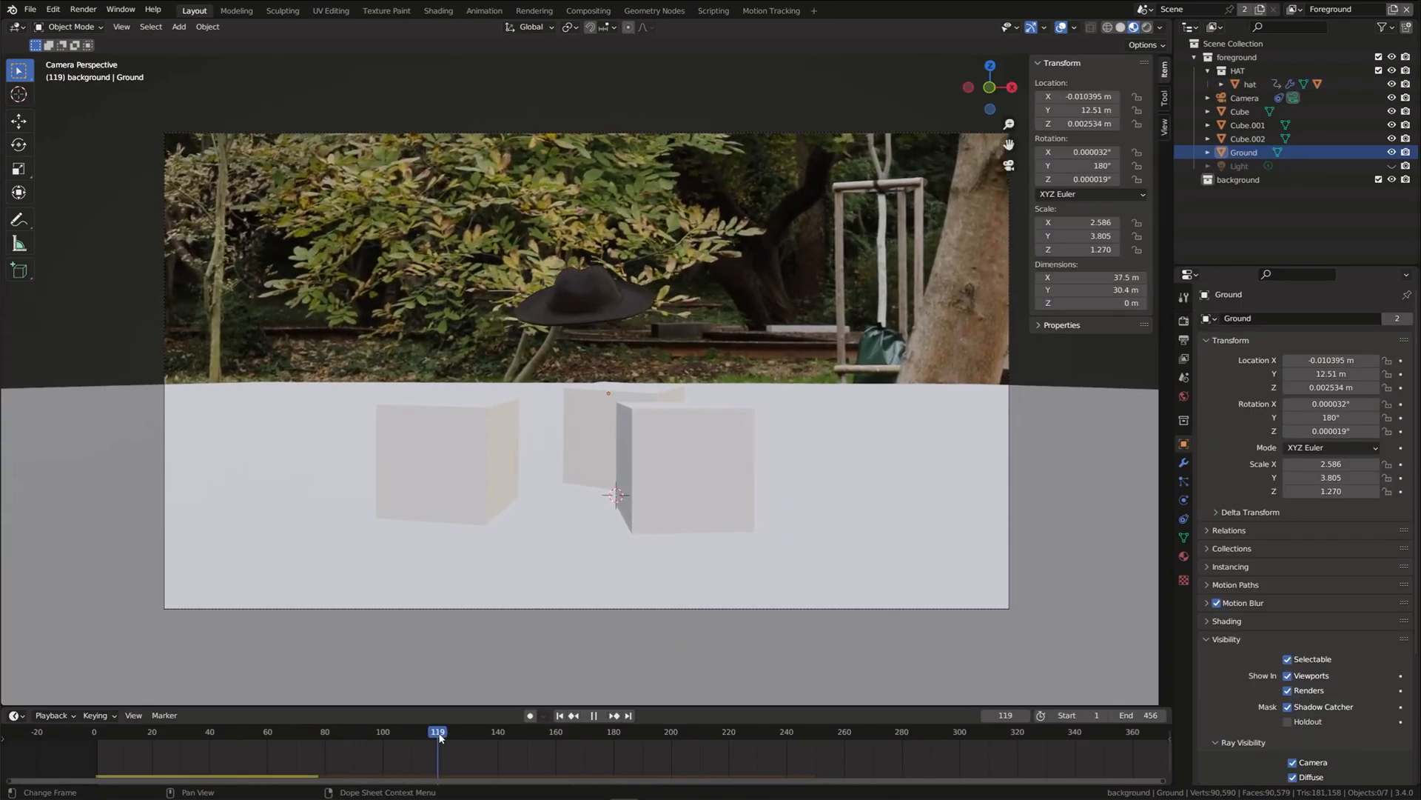
Switch the viewport to Rendered shading and adjust the cube materials to resemble the wooden blocks.
{"action": "left_click", "coordinate": [1131, 27]}
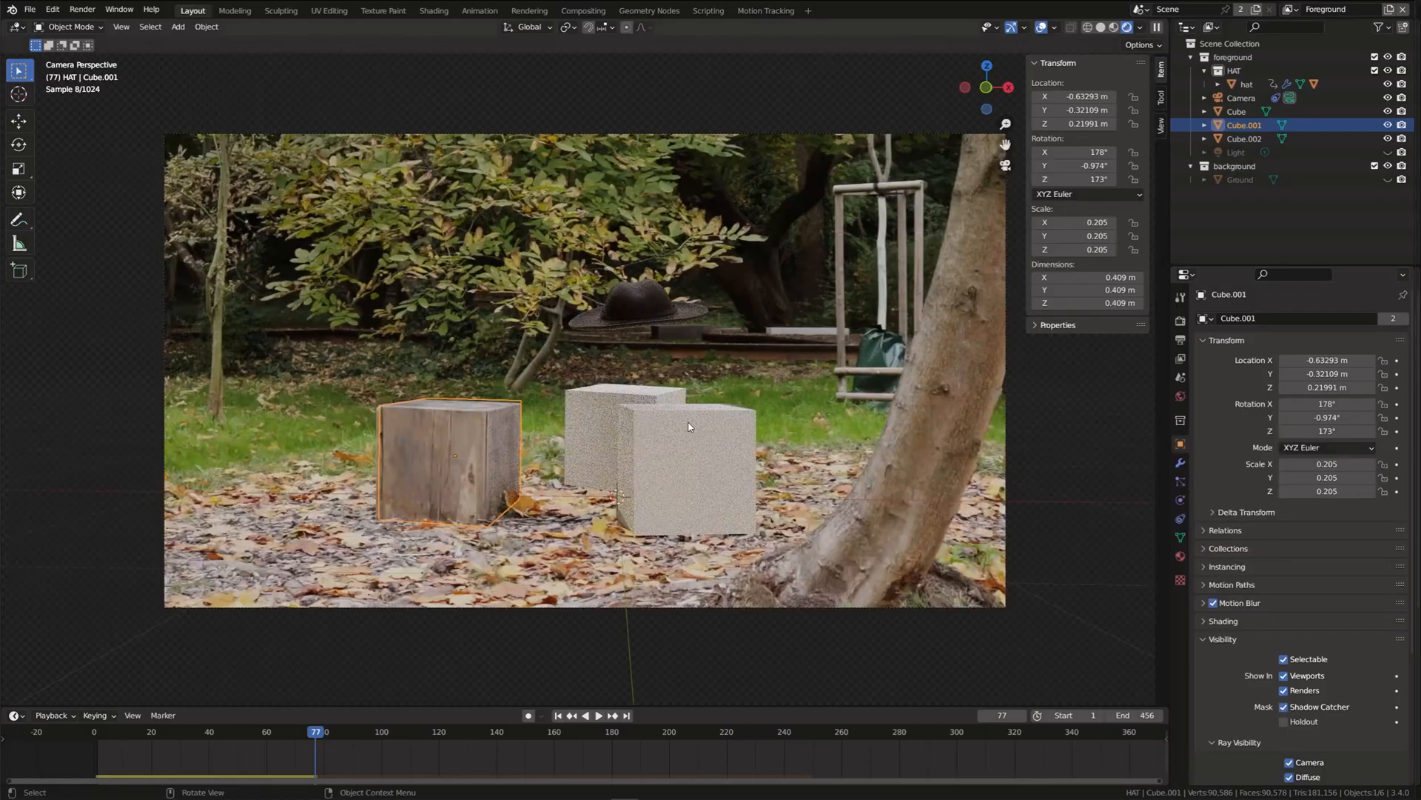
{"action": "left_click", "coordinate": [1245, 138]}
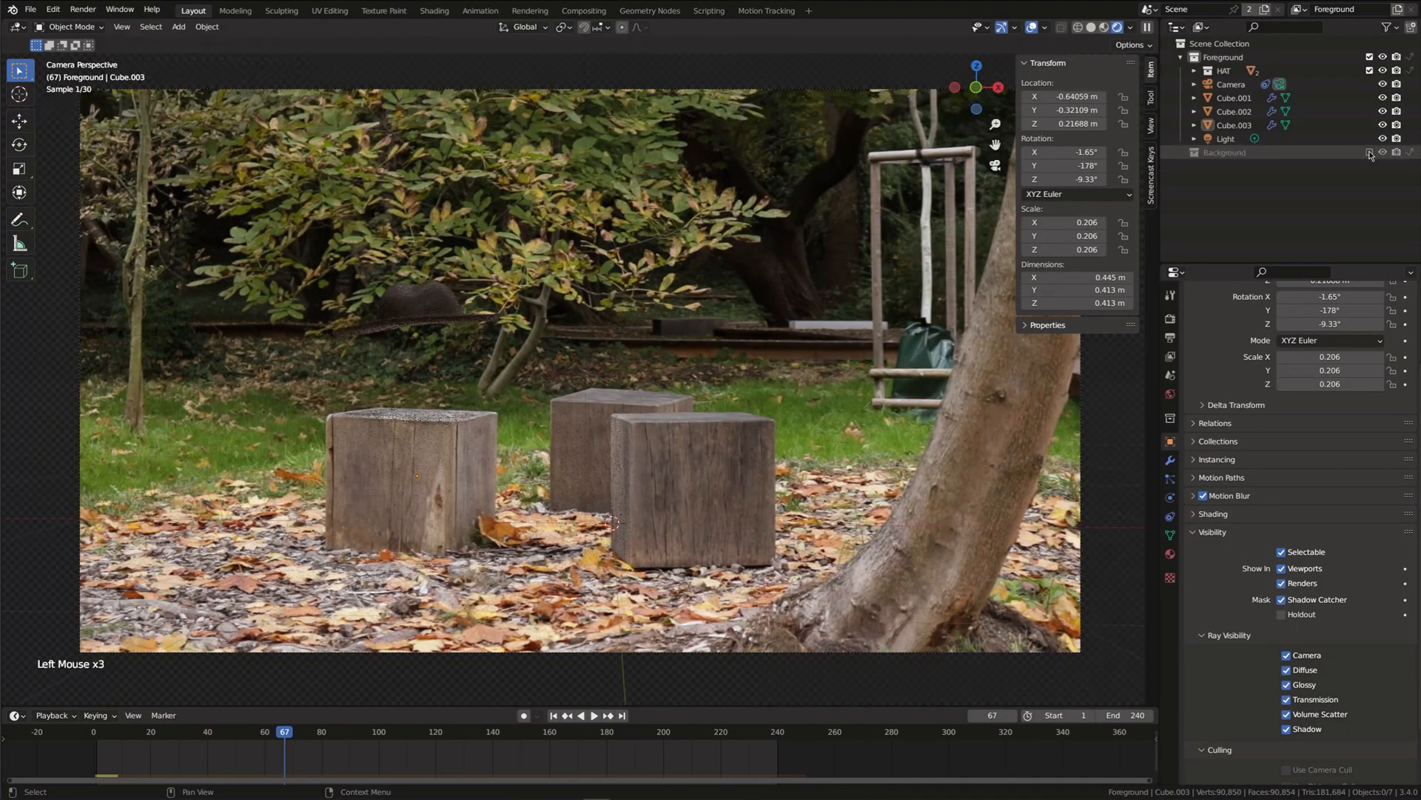
{"action": "left_click", "coordinate": [1180, 152]}
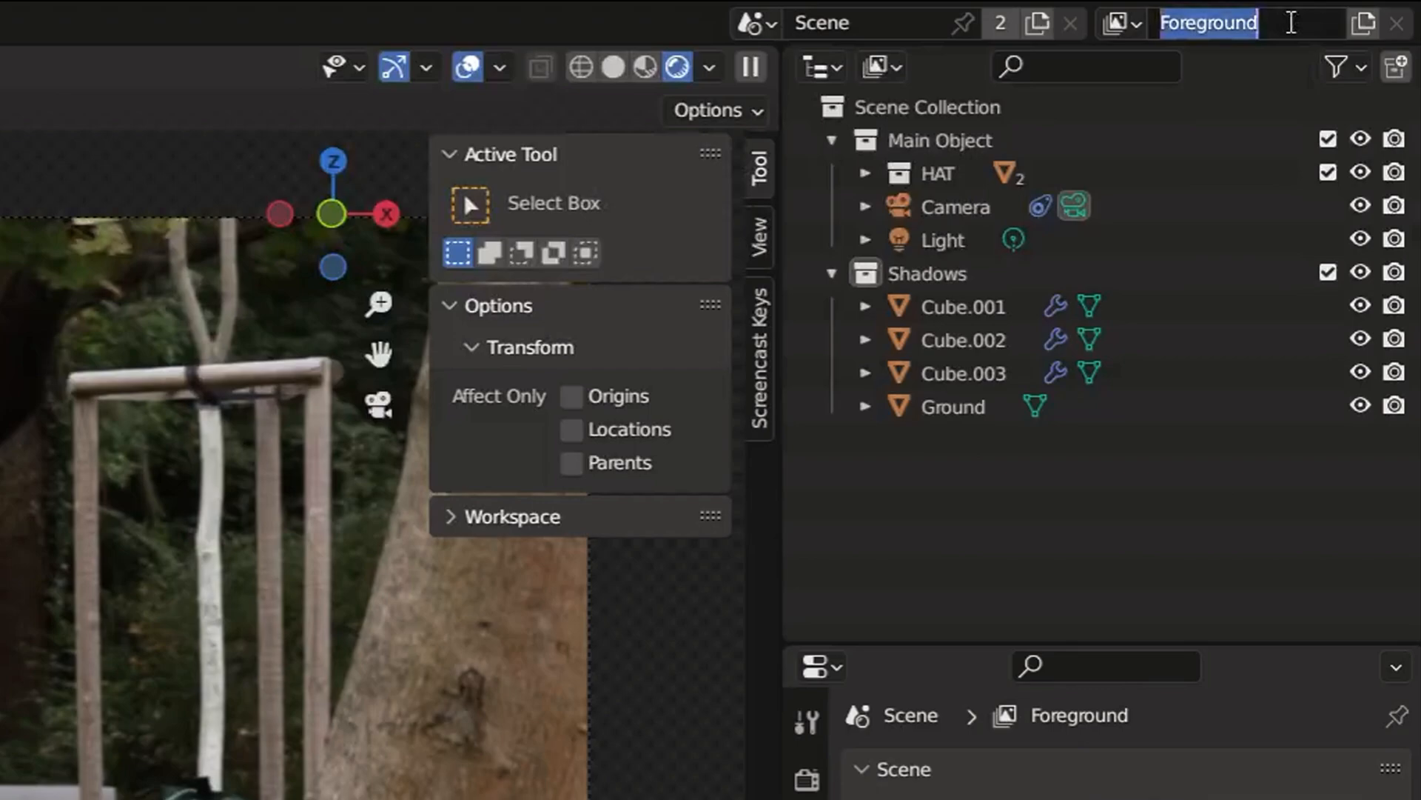
Name the view layer 'Main Object' and mark the Shadows collection Indirect Only.
{"action": "type", "text": "Main Object"}
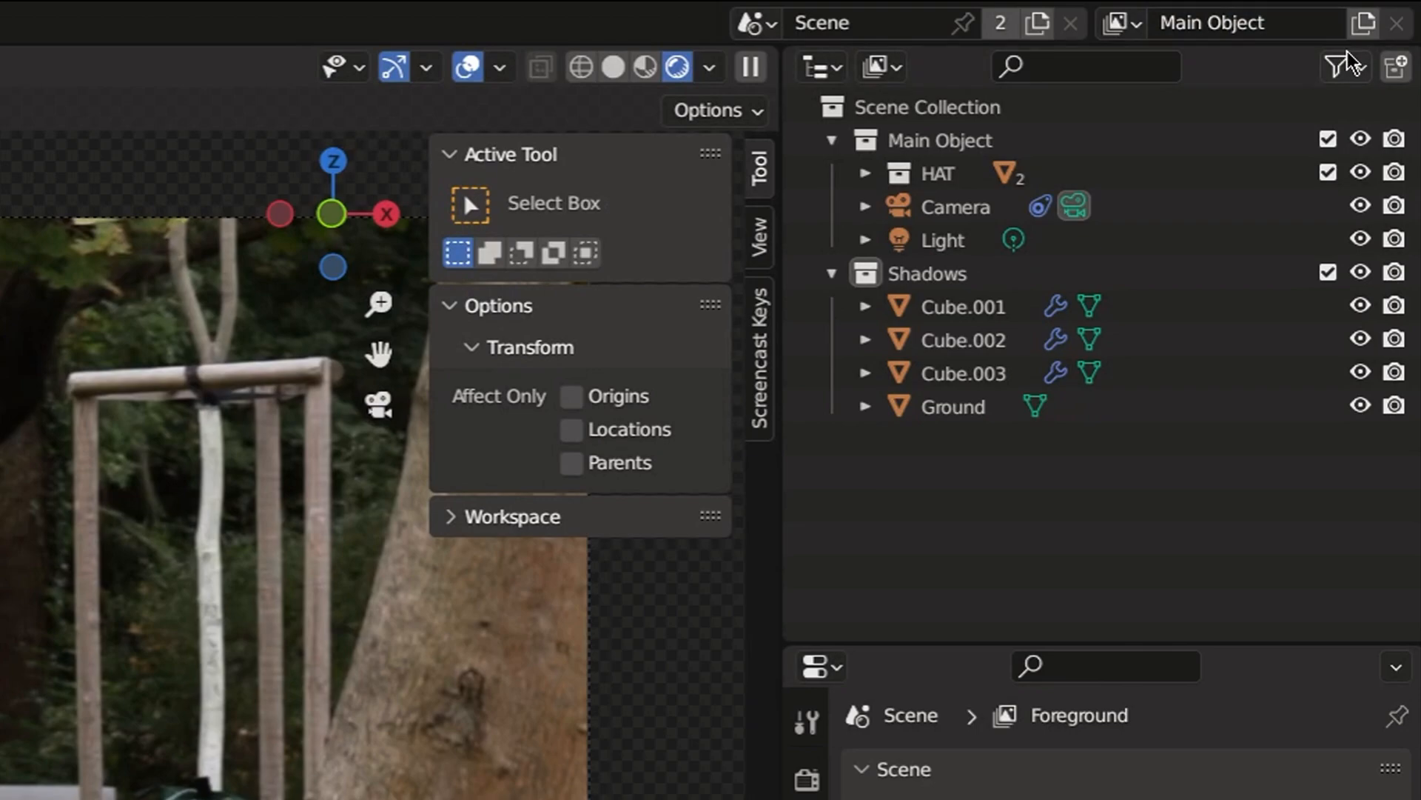
{"action": "left_click", "coordinate": [1348, 65]}
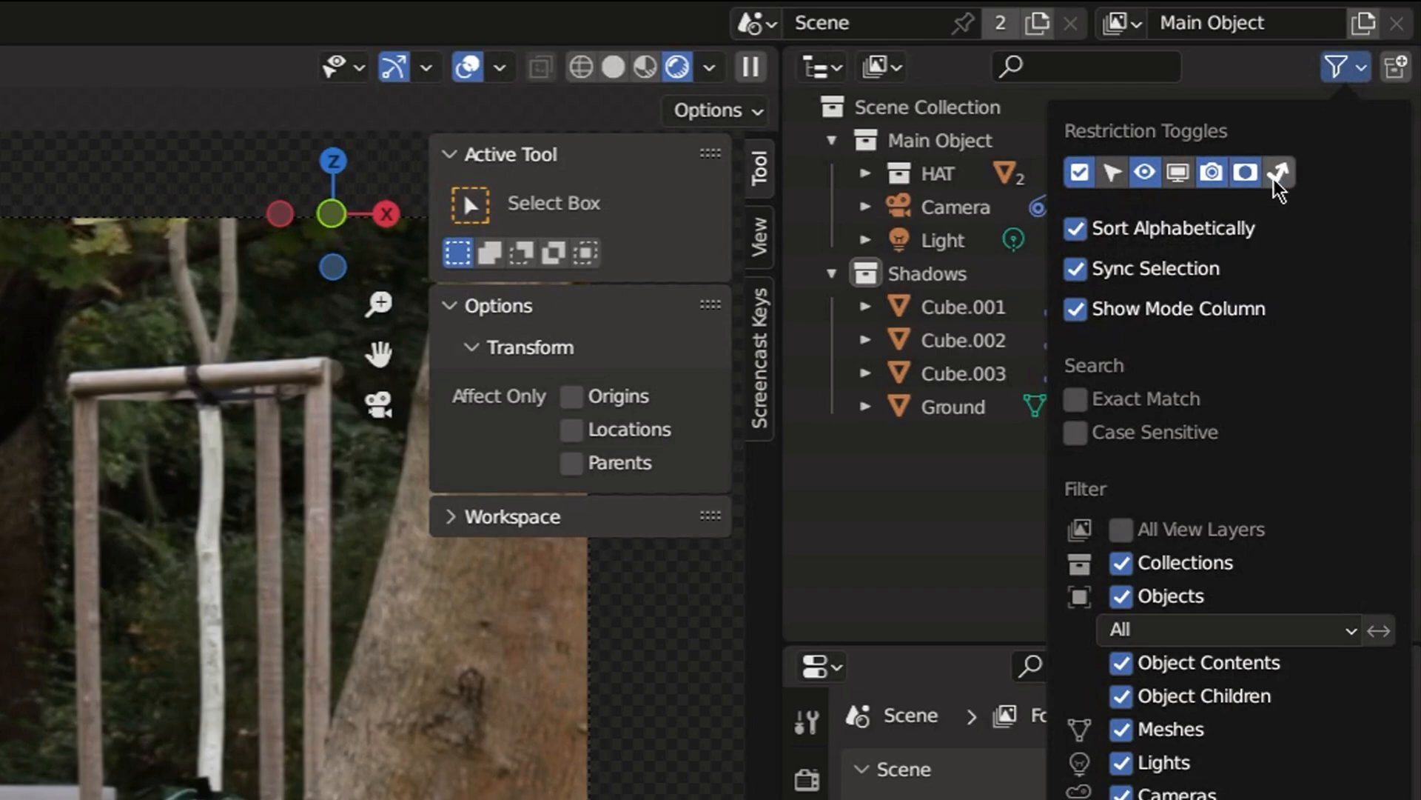
{"action": "left_click", "coordinate": [1279, 171]}
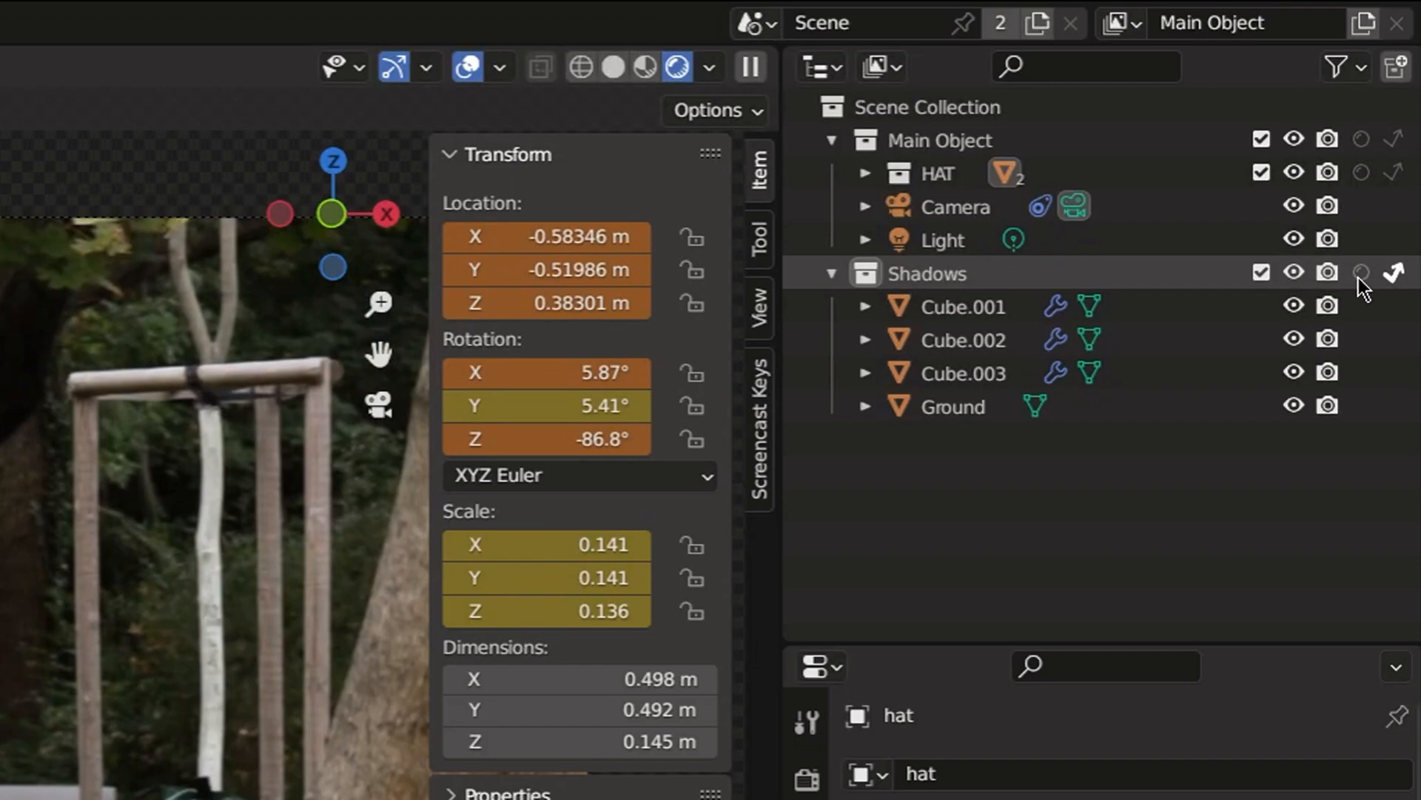
{"action": "left_click", "coordinate": [1121, 23]}
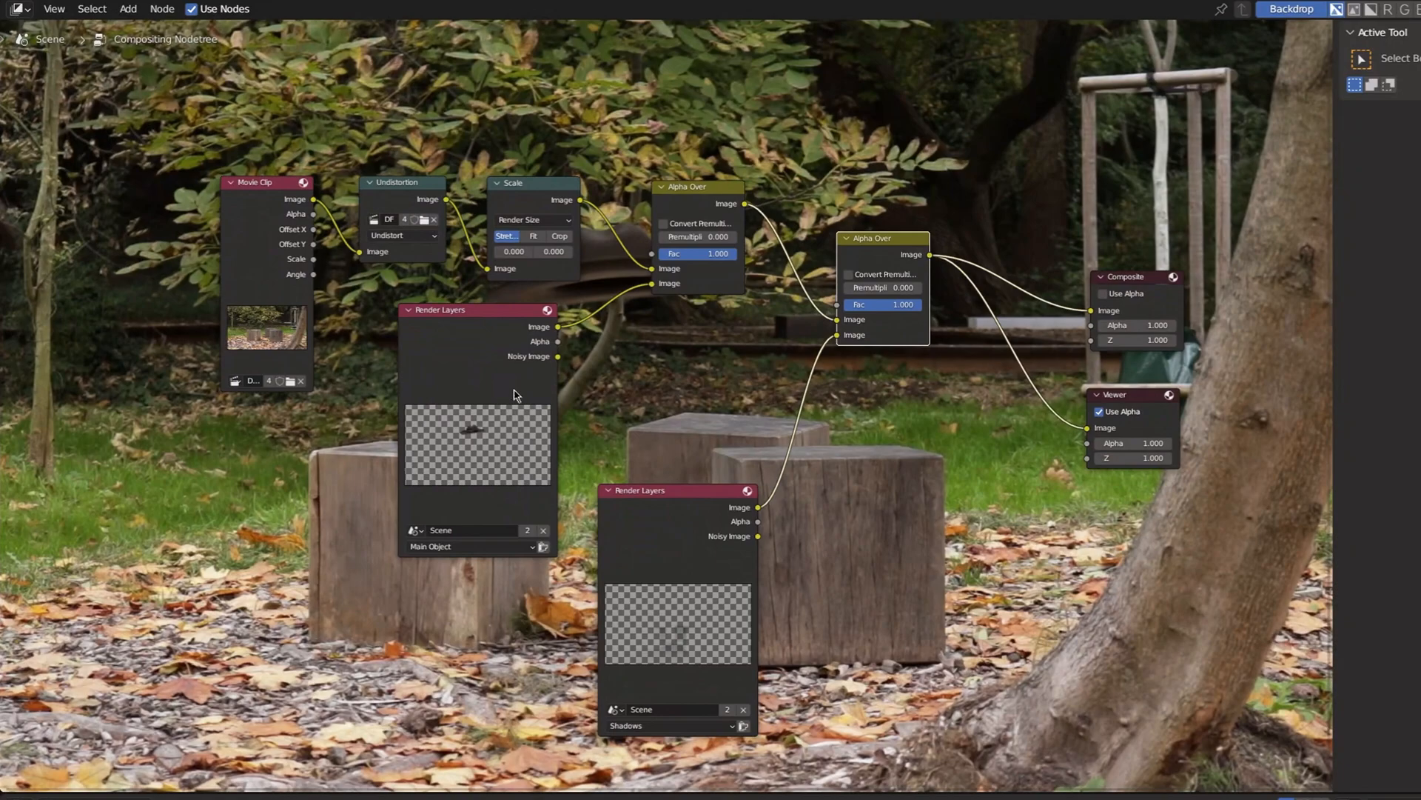
{"action": "mouse_move", "coordinate": [1092, 279]}
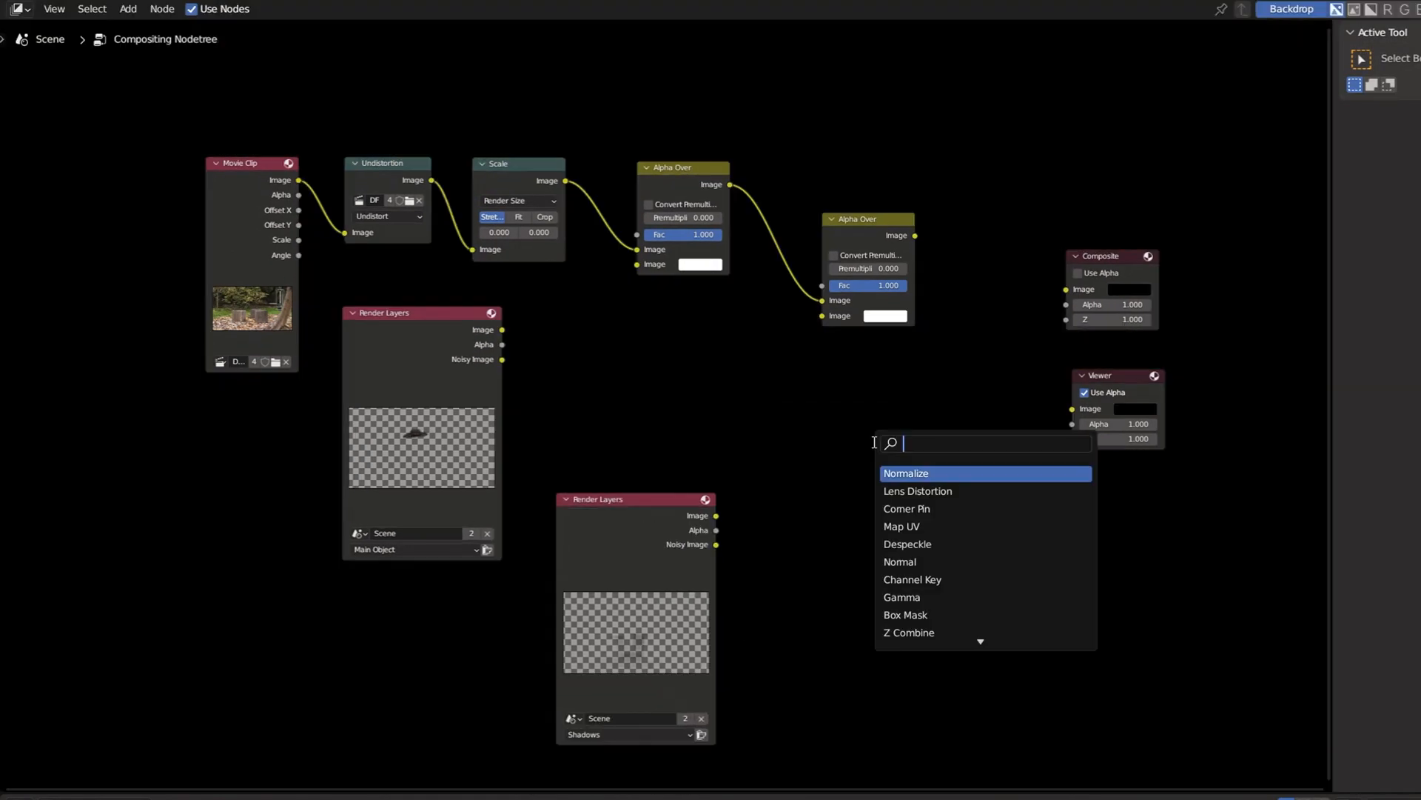
Search 'file' and add a File Output node to the compositor.
{"action": "type", "text": "file"}
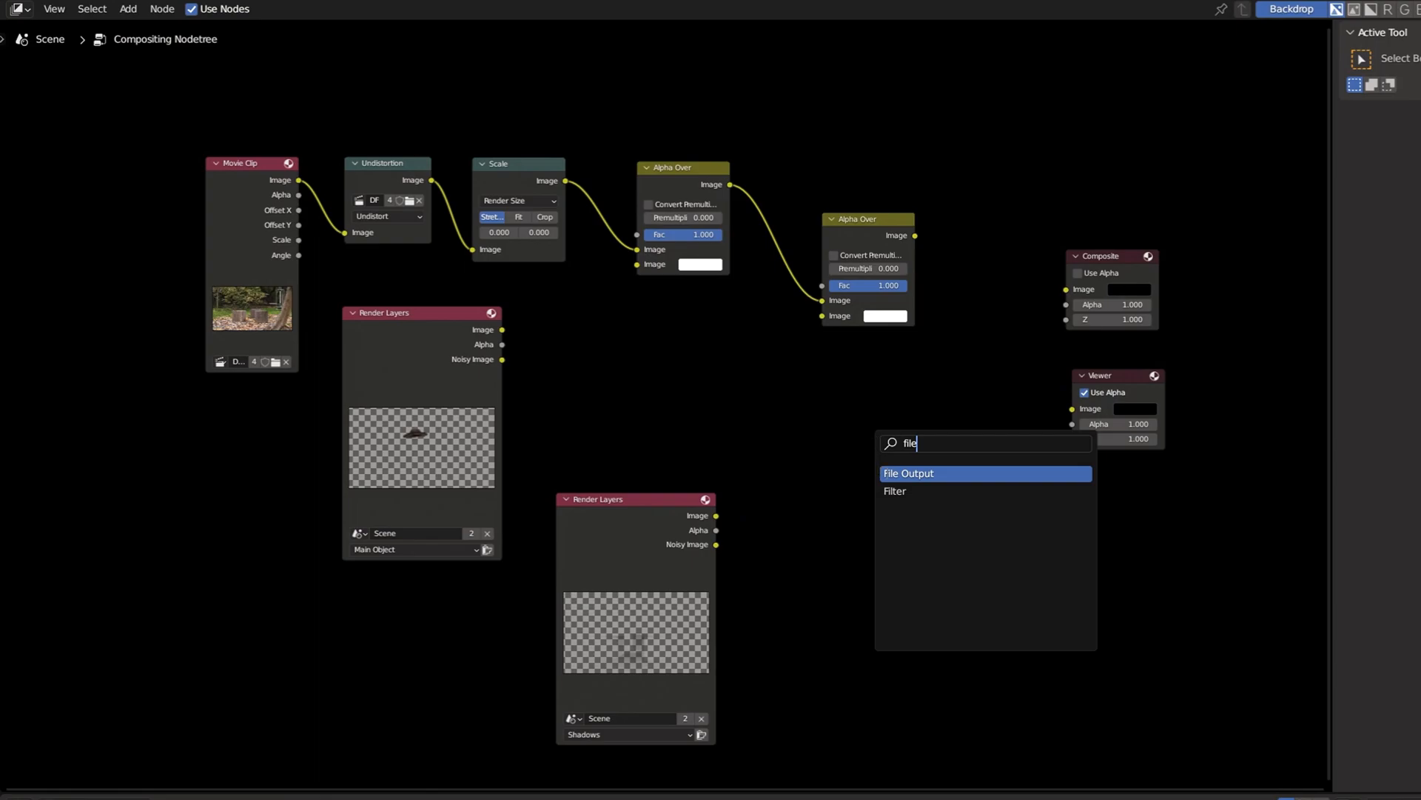
{"action": "left_click", "coordinate": [908, 472]}
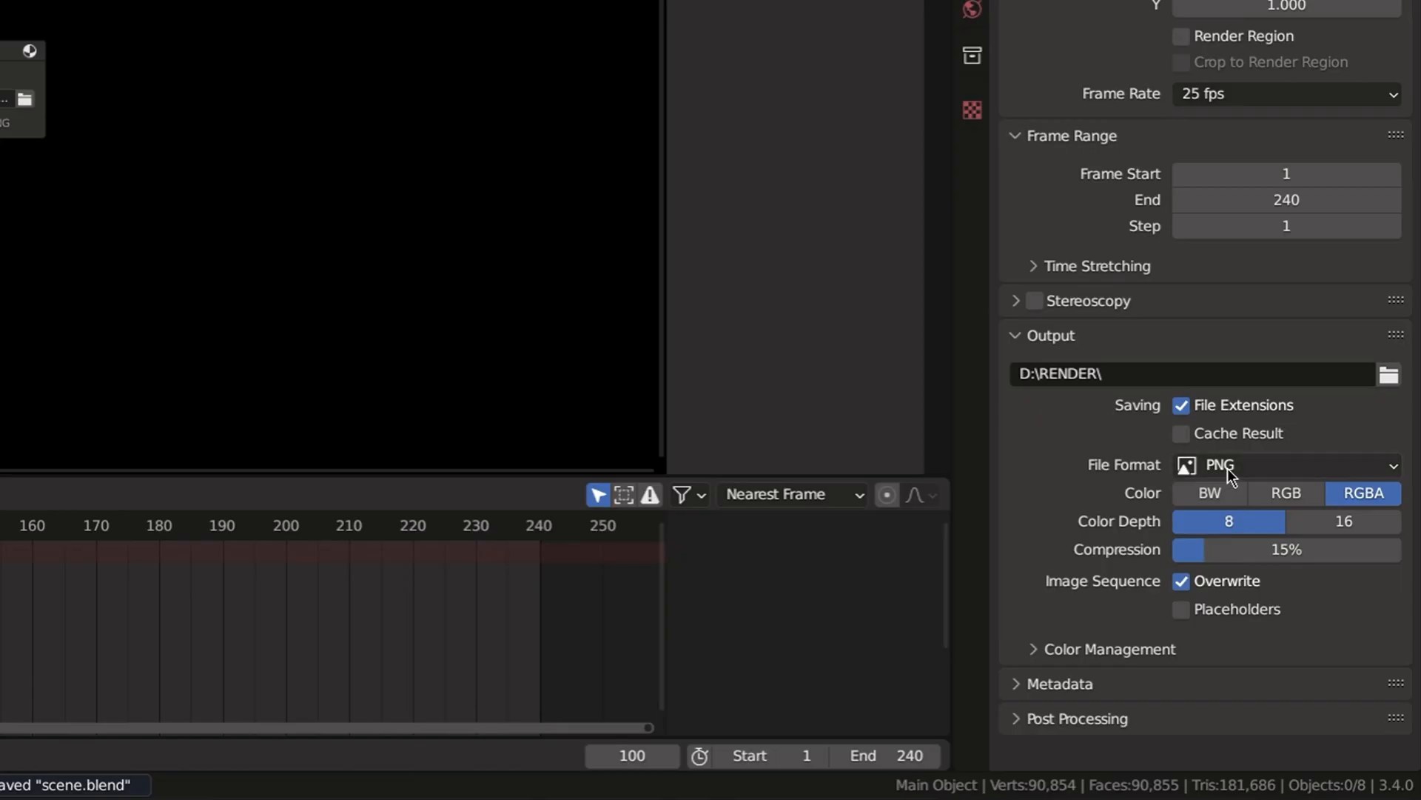
Confirm GPU Compute in Render Properties and render the full animation.
{"action": "left_click", "coordinate": [972, 110]}
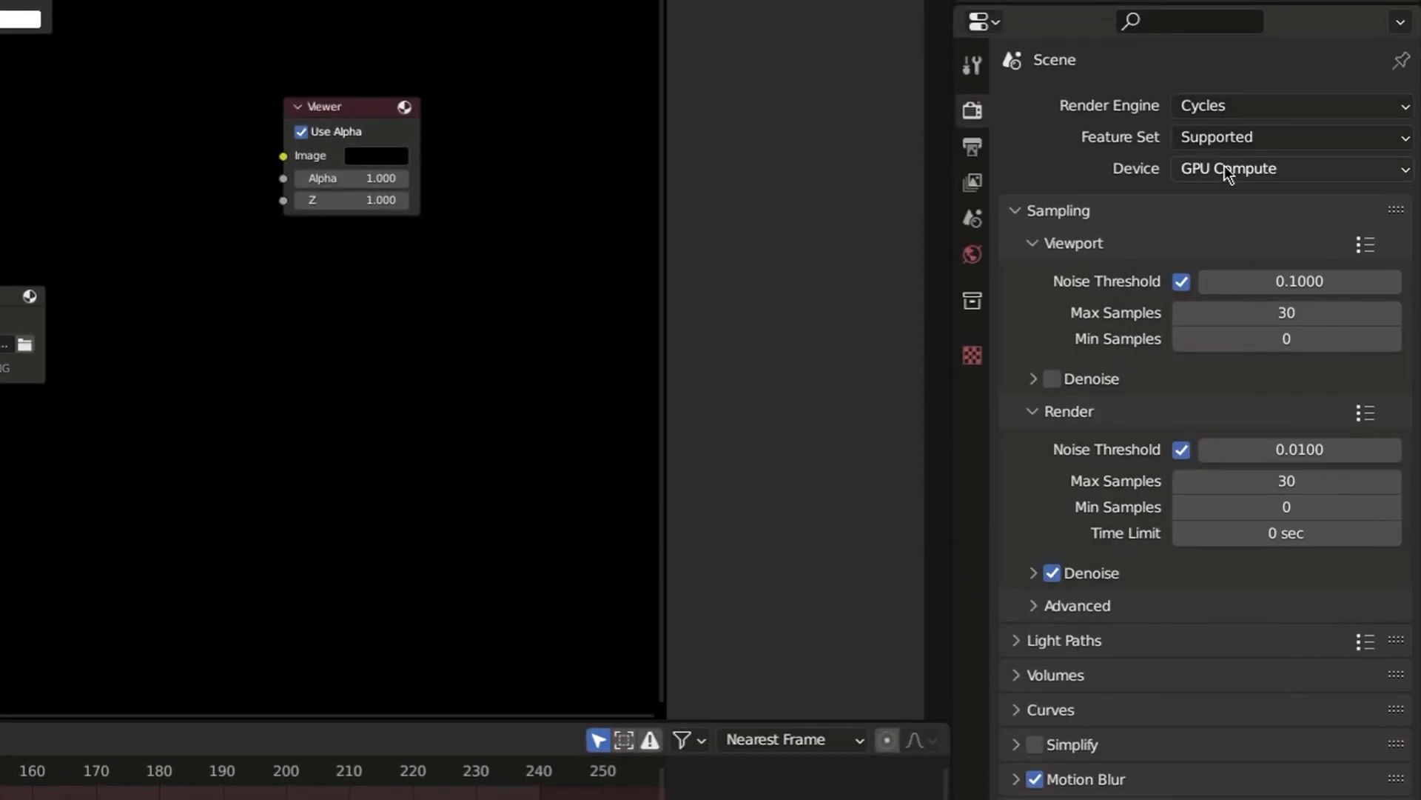
{"action": "left_click", "coordinate": [1078, 778]}
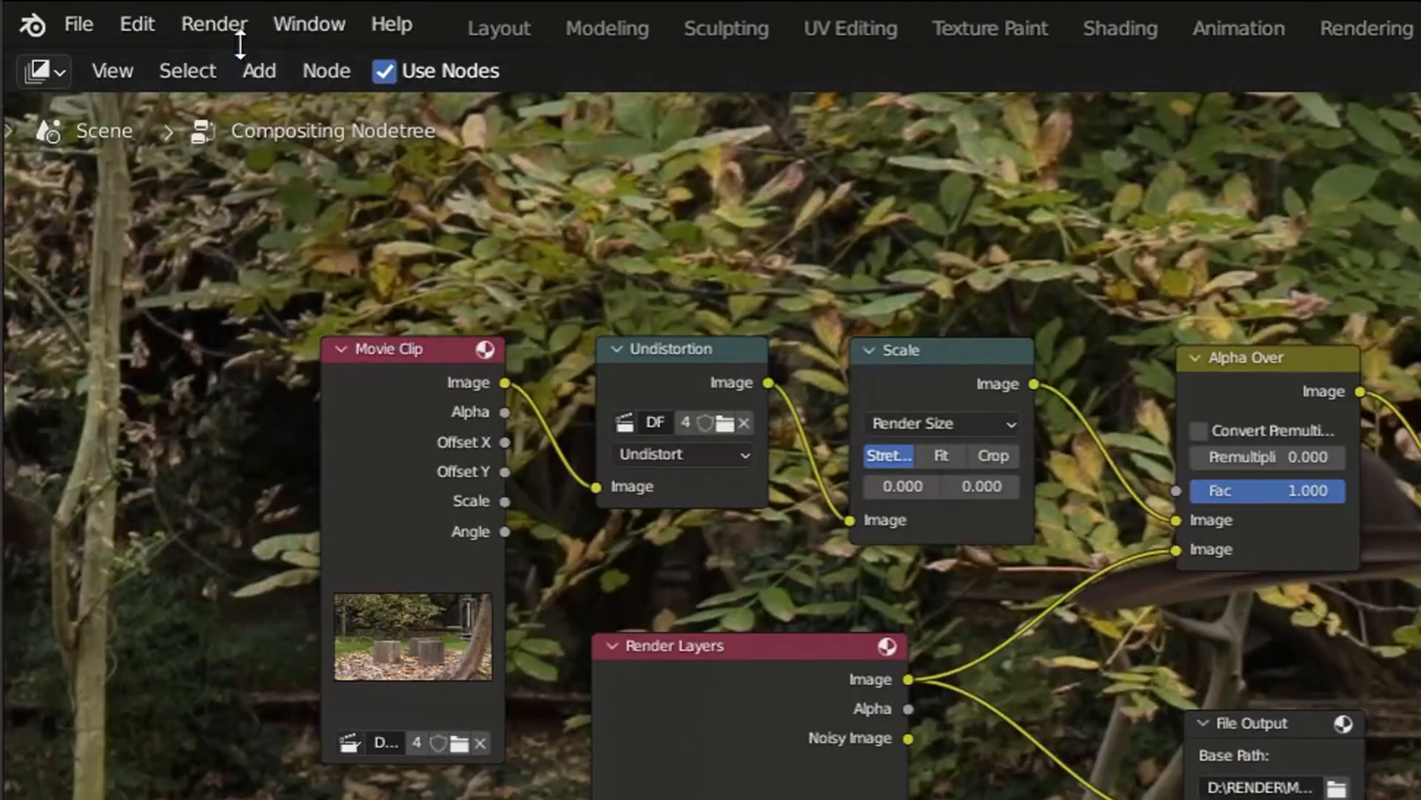
{"action": "left_click", "coordinate": [214, 24]}
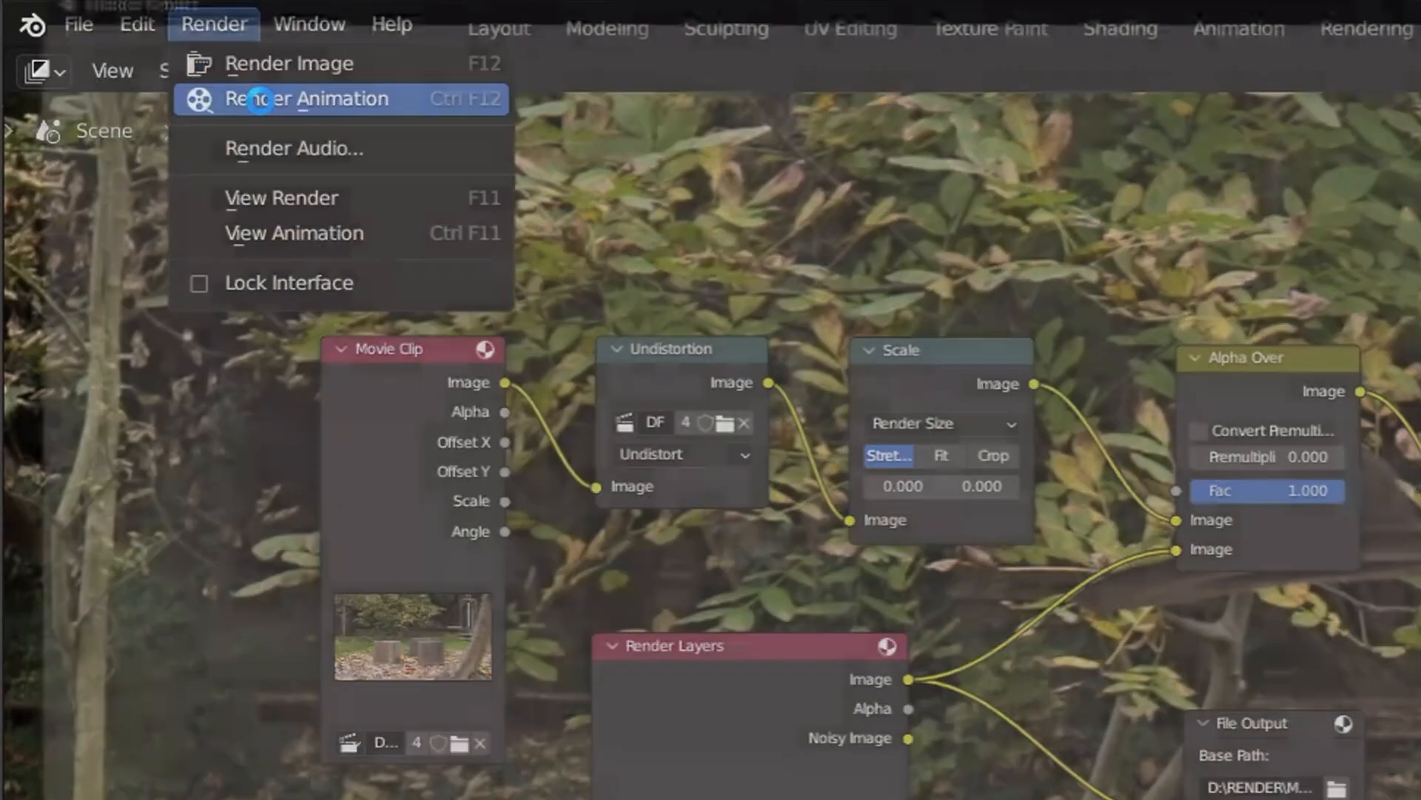
{"action": "left_click", "coordinate": [308, 98]}
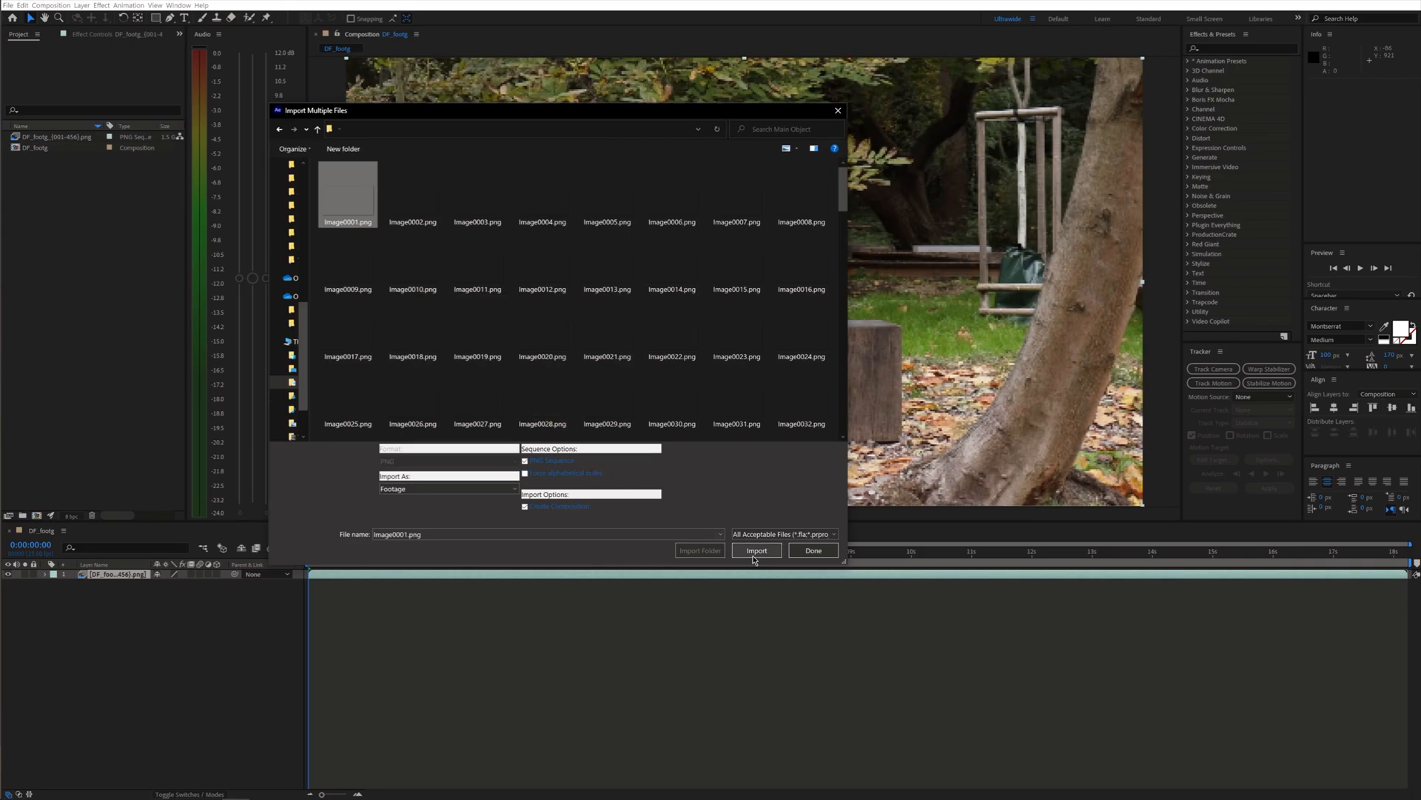
Import the rendered PNG image sequences and duplicate the background layer twice.
{"action": "left_click", "coordinate": [756, 550]}
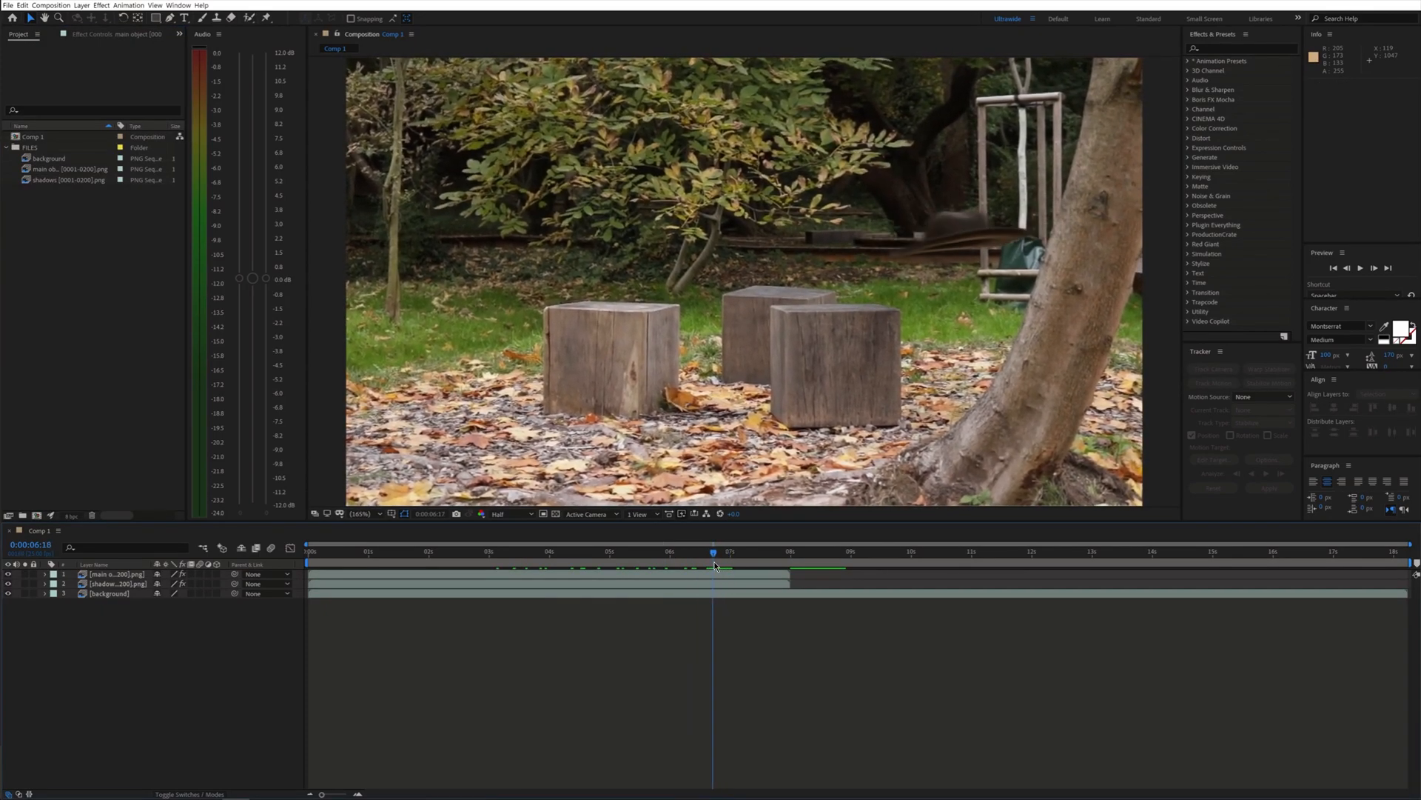
{"action": "key", "text": "ctrl+d"}
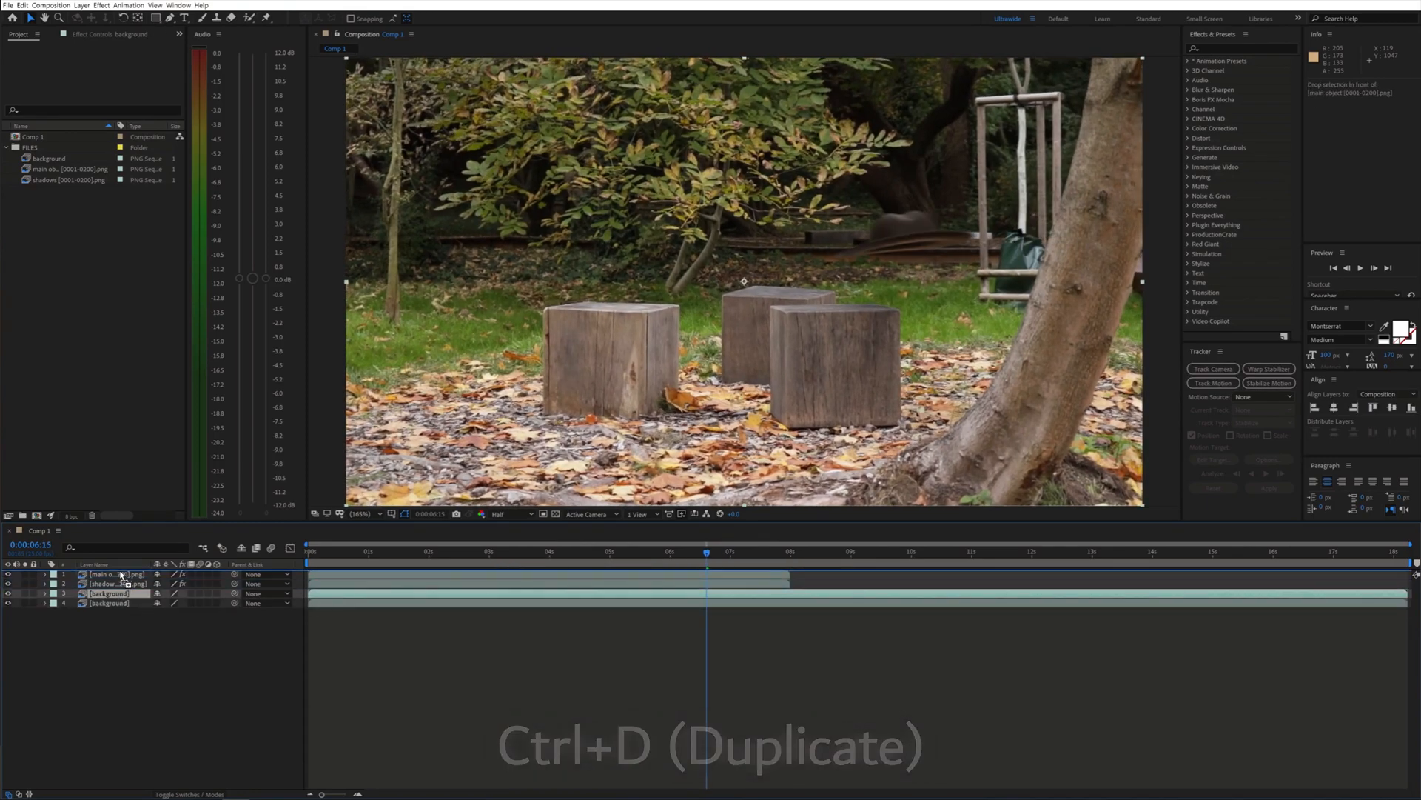
{"action": "key", "text": "ctrl+d"}
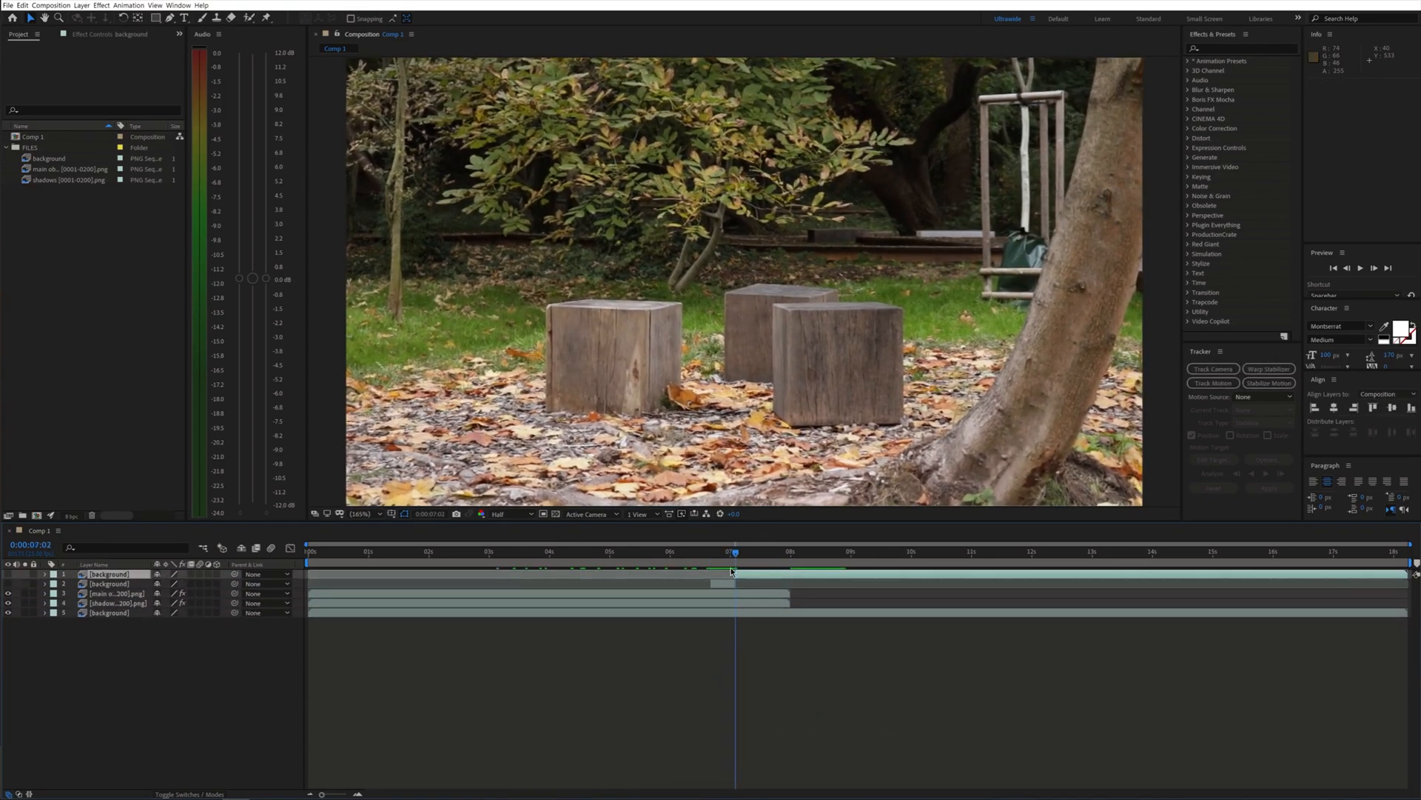